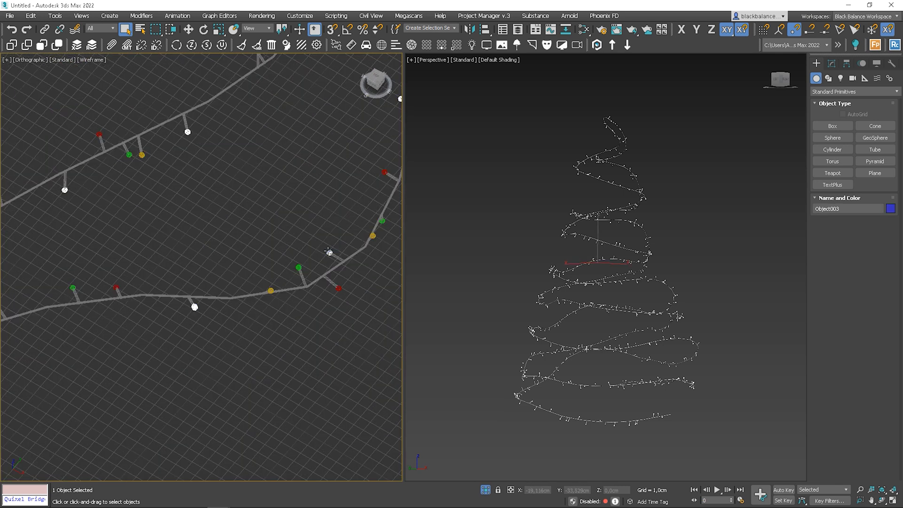
- Deselect everything by clicking empty space in the left viewport
{"action": "left_click", "coordinate": [290, 320]}
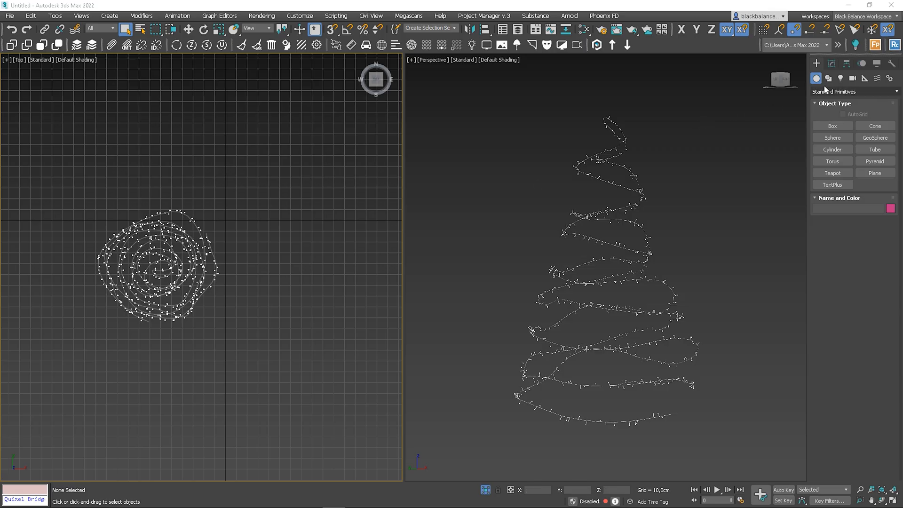
- Create a Corona light and move it sideways, away from the tree
{"action": "left_click", "coordinate": [852, 92]}
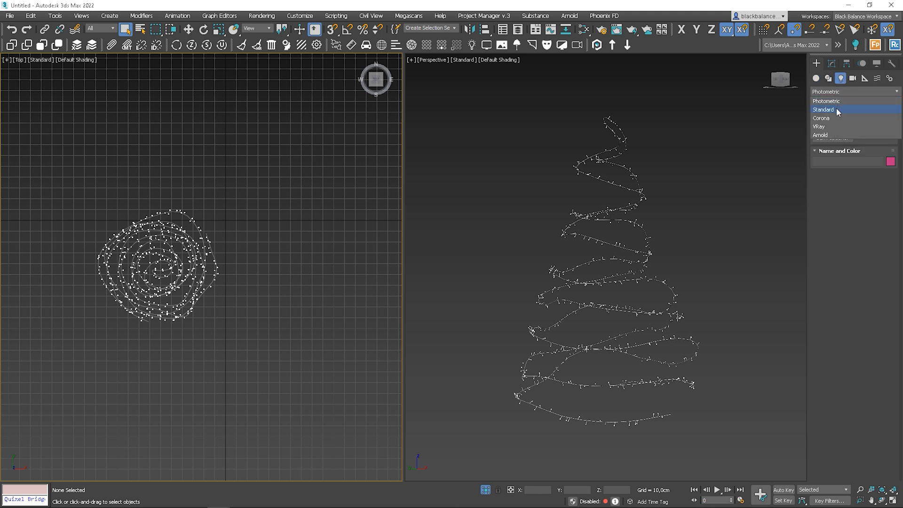
{"action": "left_click", "coordinate": [820, 118]}
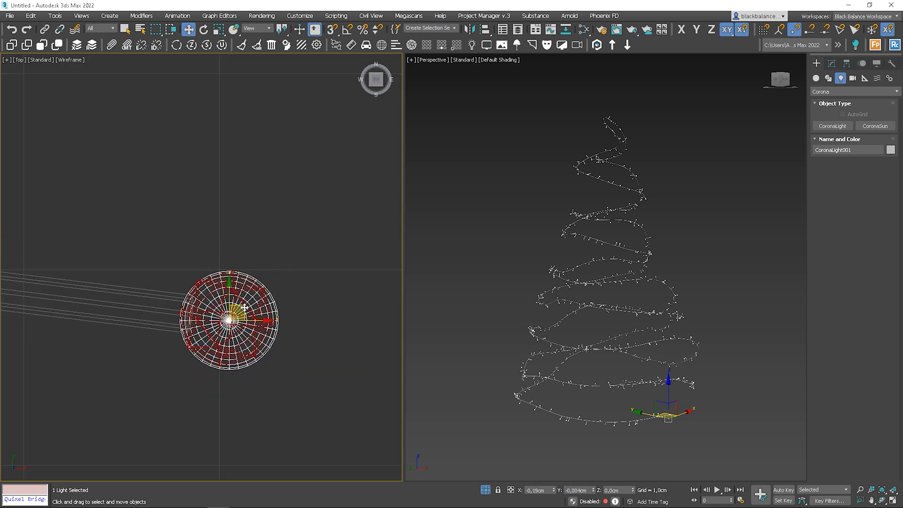
{"action": "left_click_drag", "start_coordinate": [228, 320], "coordinate": [237, 311]}
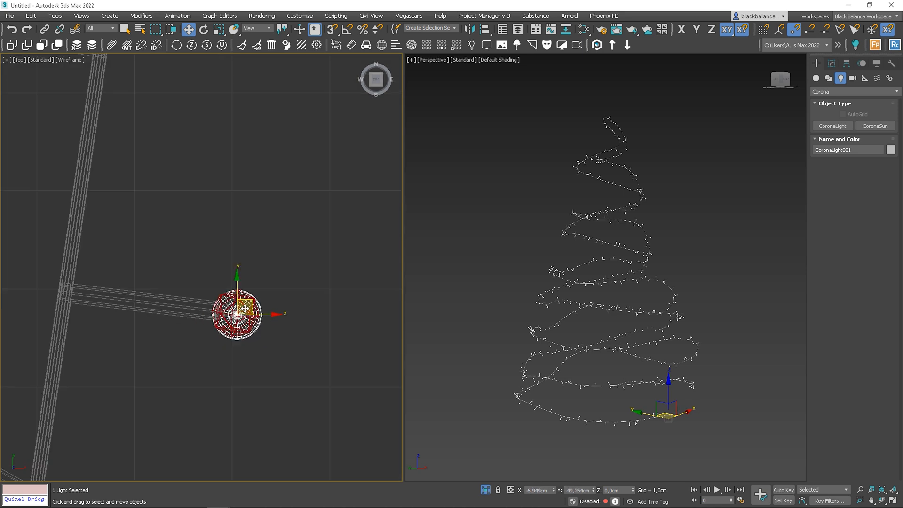
{"action": "left_click_drag", "start_coordinate": [239, 310], "coordinate": [69, 287]}
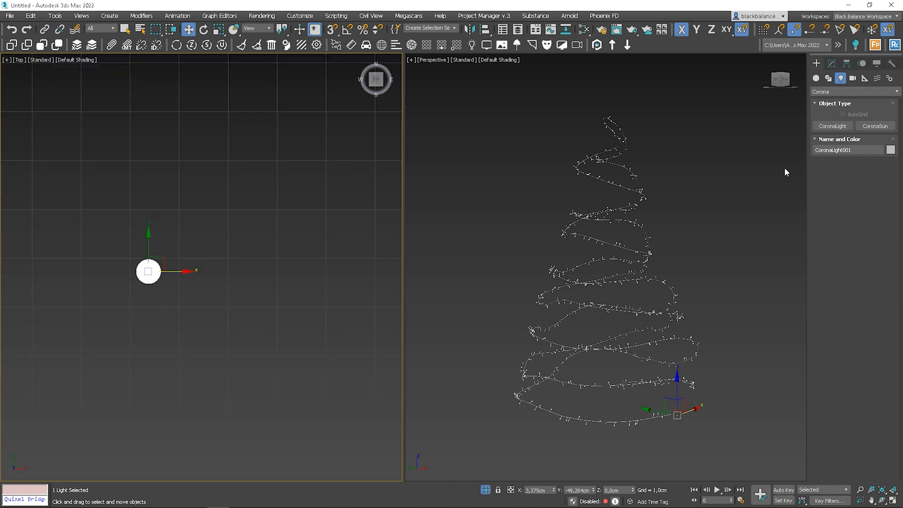
- In Modify, enlarge the light's gizmo size to 50 and set Intensity to 300
{"action": "left_click", "coordinate": [831, 63]}
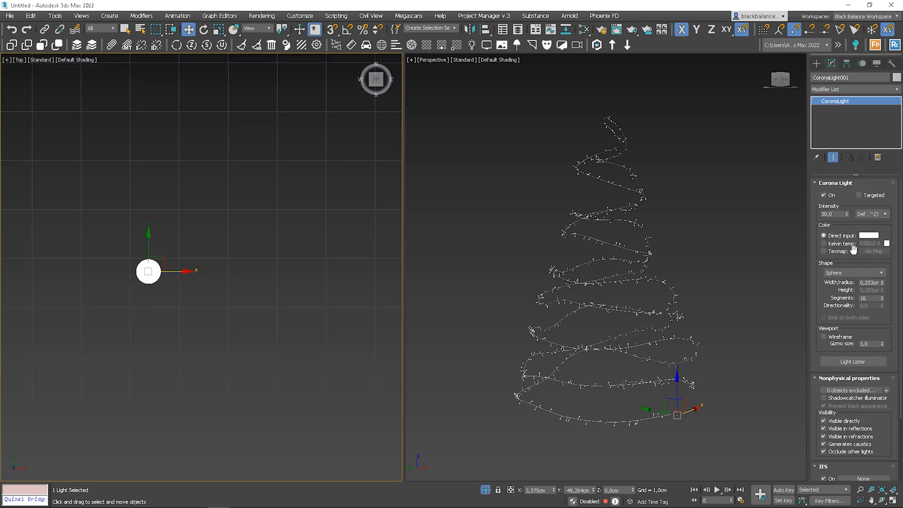
{"action": "mouse_move", "coordinate": [864, 343]}
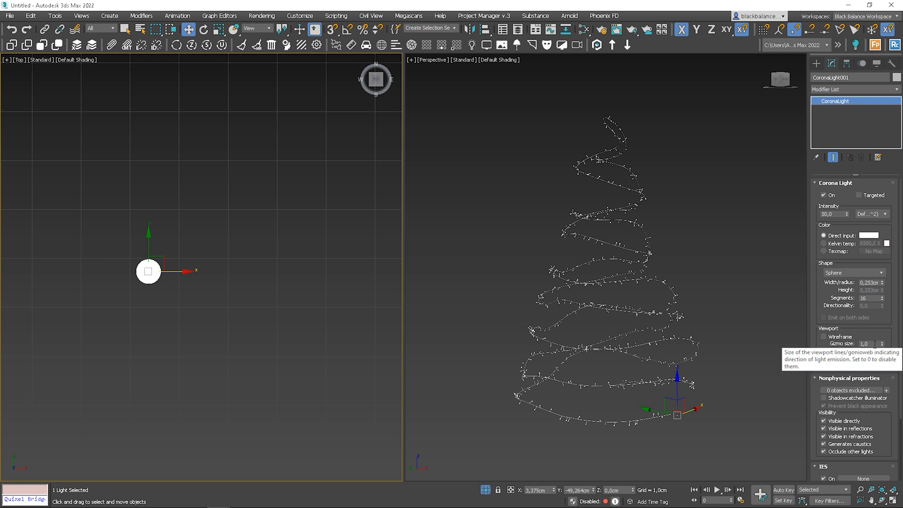
{"action": "type", "text": "10,0"}
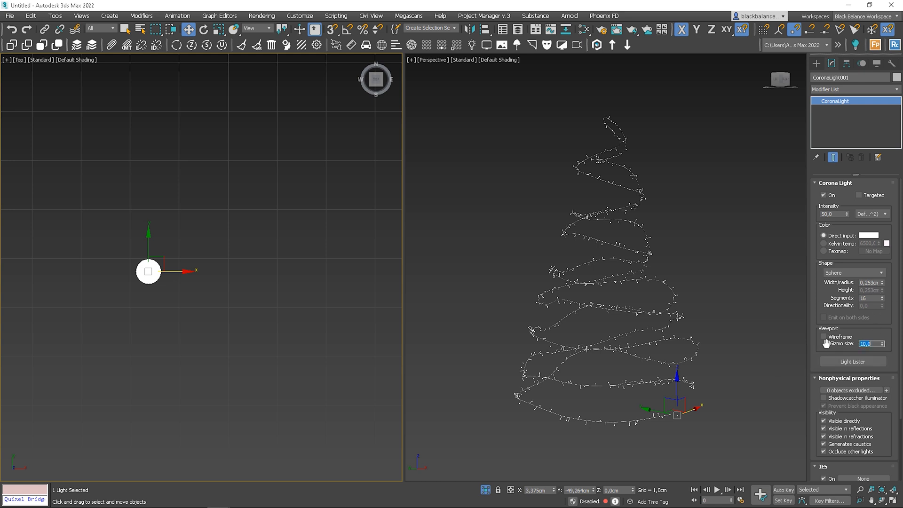
{"action": "type", "text": "99,0"}
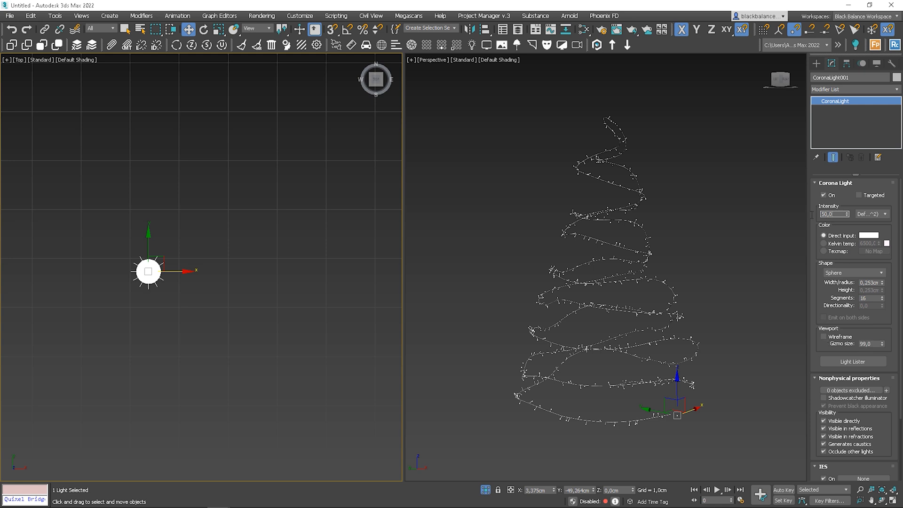
{"action": "type", "text": "300"}
{"action": "left_click", "coordinate": [871, 343]}
{"action": "type", "text": "50"}
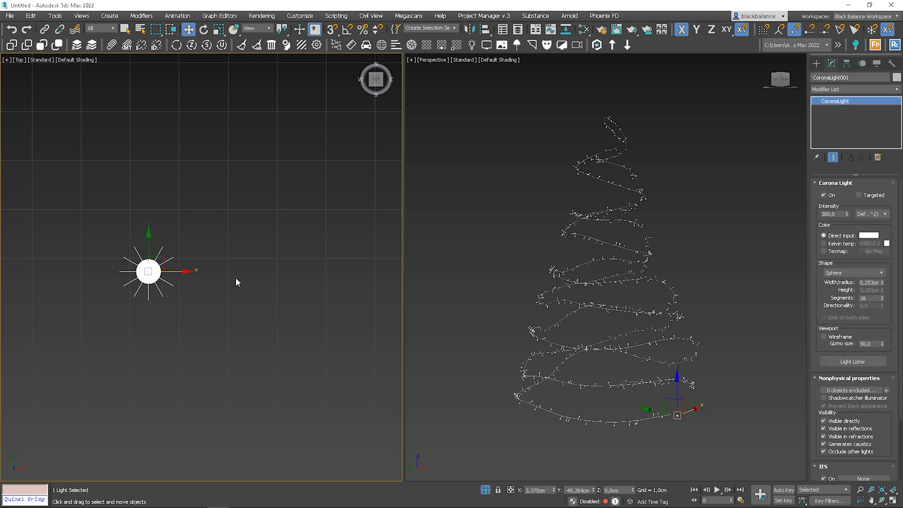
- Shift-drag the Corona light along X into 5 instanced copies
{"action": "left_click_drag", "start_coordinate": [148, 271], "coordinate": [224, 271]}
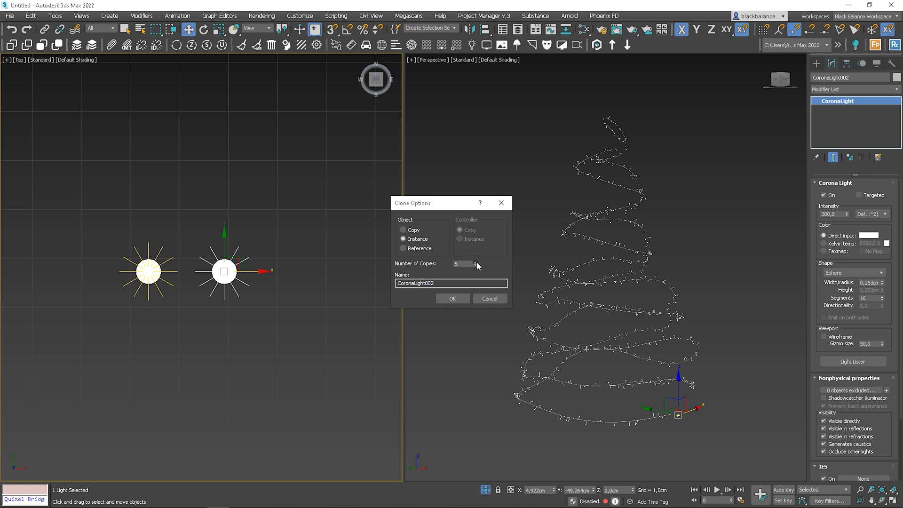
{"action": "left_click", "coordinate": [452, 298]}
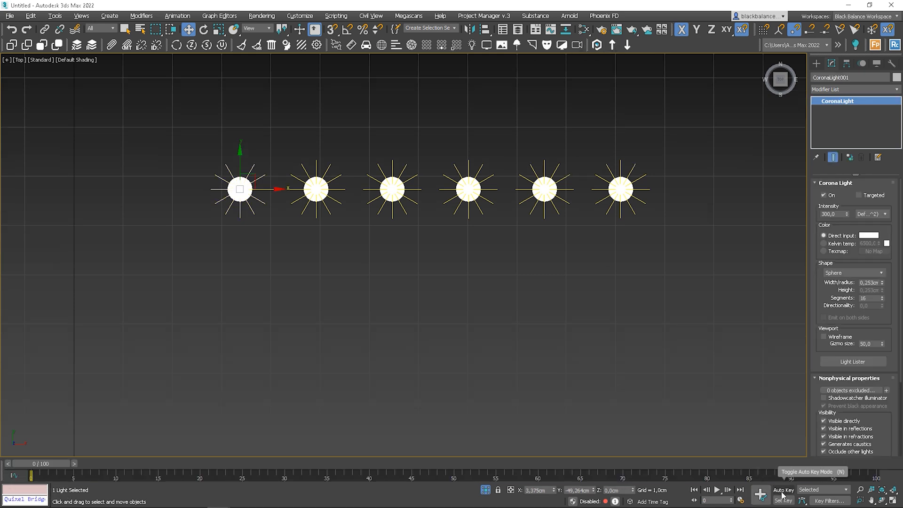
- With Auto Key on, key Intensity at 0 on frame 0, 300 on frame 12, and 0 on frame 25
{"action": "left_click", "coordinate": [782, 490]}
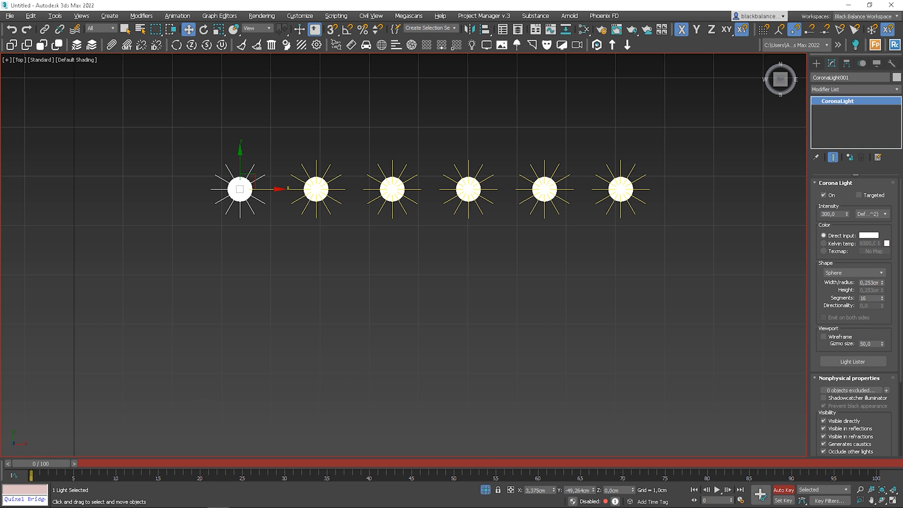
{"action": "mouse_move", "coordinate": [850, 219]}
{"action": "type", "text": "0"}
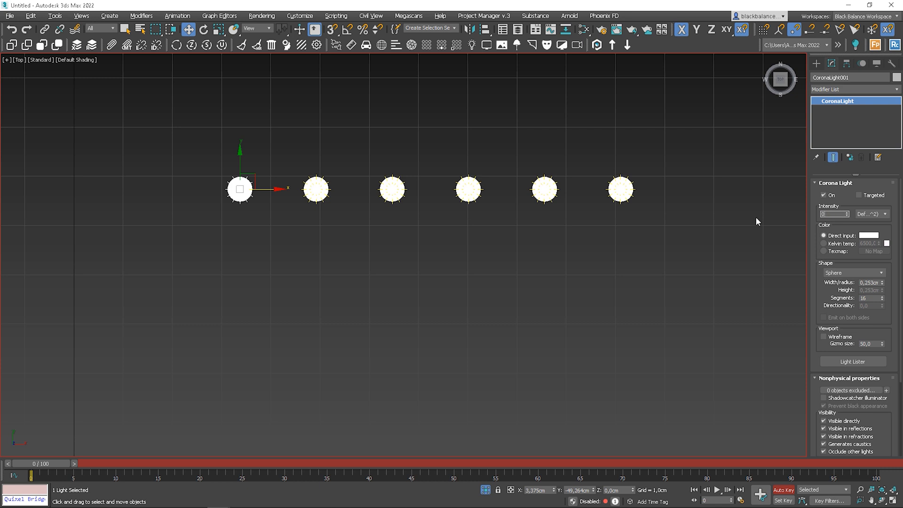
{"action": "left_click_drag", "start_coordinate": [15, 463], "coordinate": [141, 464]}
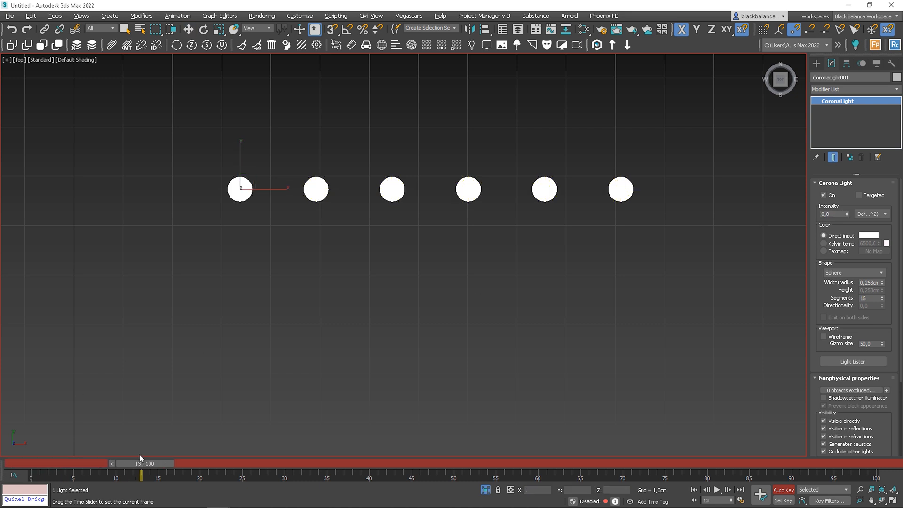
{"action": "left_click_drag", "start_coordinate": [141, 471], "coordinate": [133, 472]}
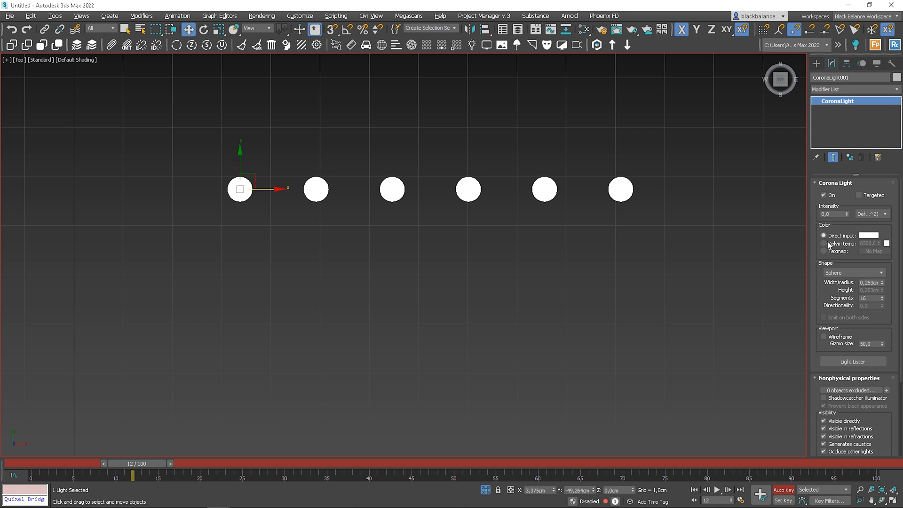
{"action": "left_click", "coordinate": [831, 214]}
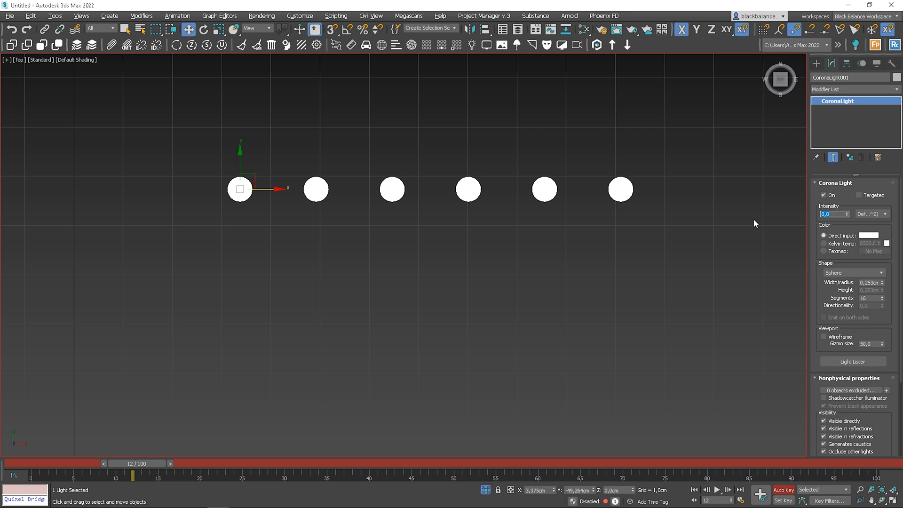
{"action": "type", "text": "300,0"}
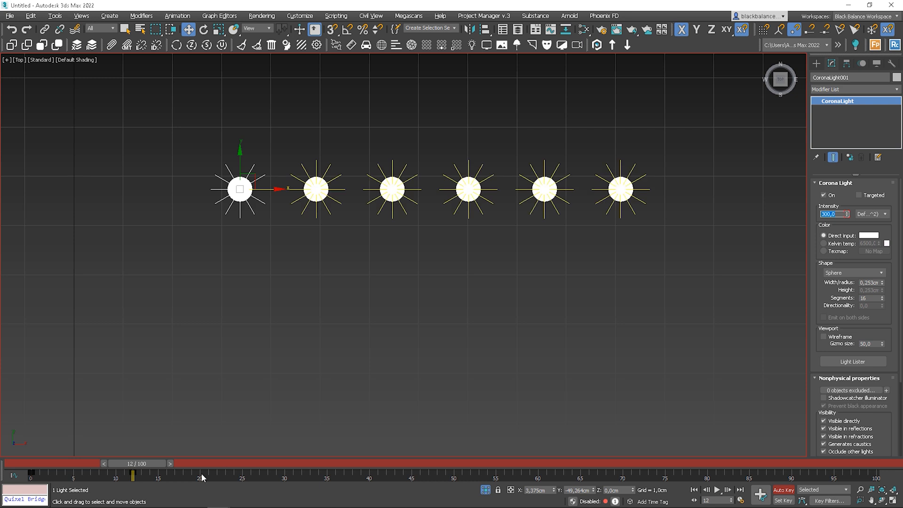
{"action": "left_click_drag", "start_coordinate": [132, 476], "coordinate": [241, 476]}
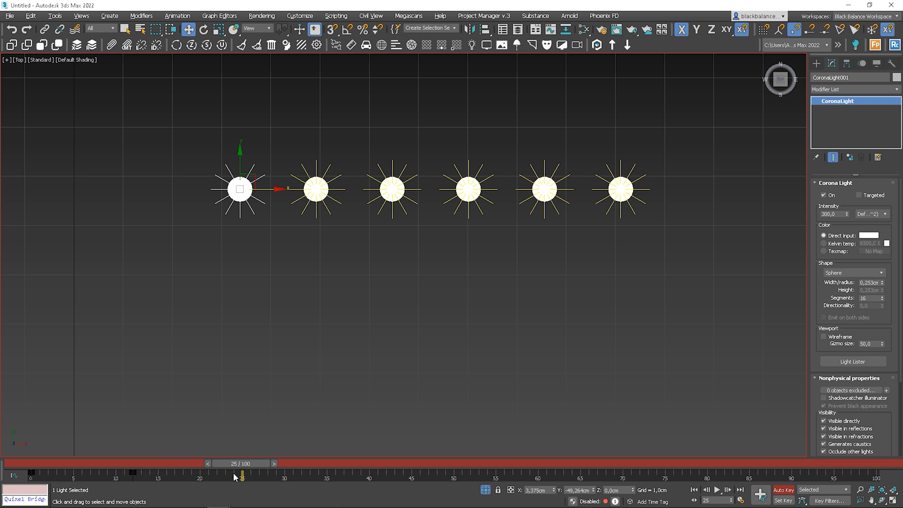
{"action": "mouse_move", "coordinate": [842, 326]}
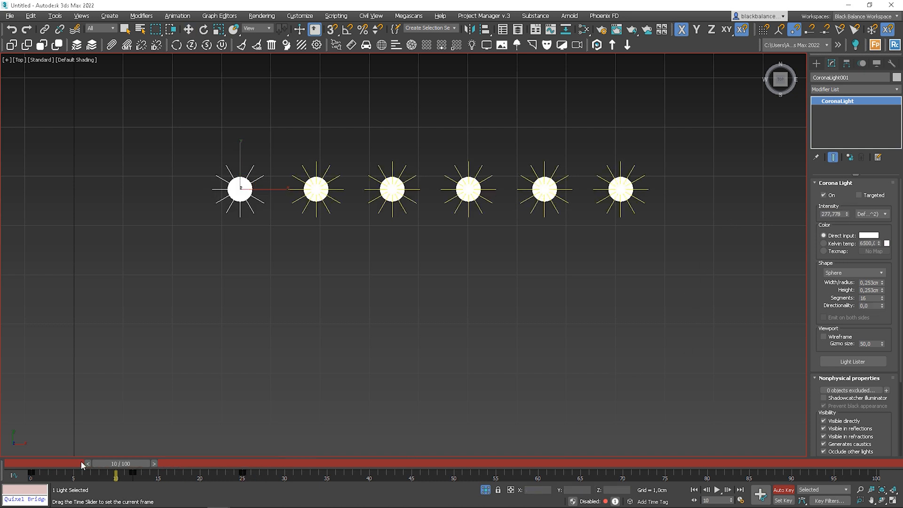
{"action": "left_click", "coordinate": [718, 490]}
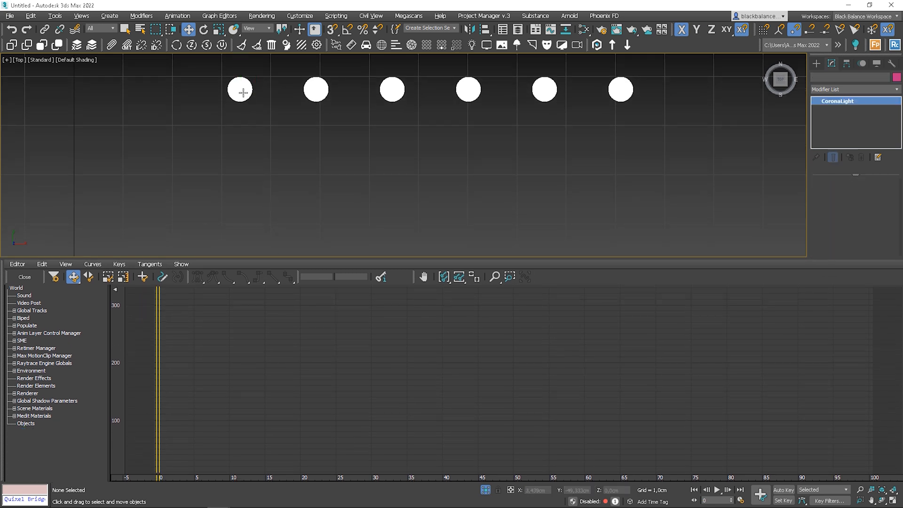
- Set the Intensity track's Param Curve Out-of-Range Type to Loop in the Curve Editor
{"action": "left_click", "coordinate": [240, 89]}
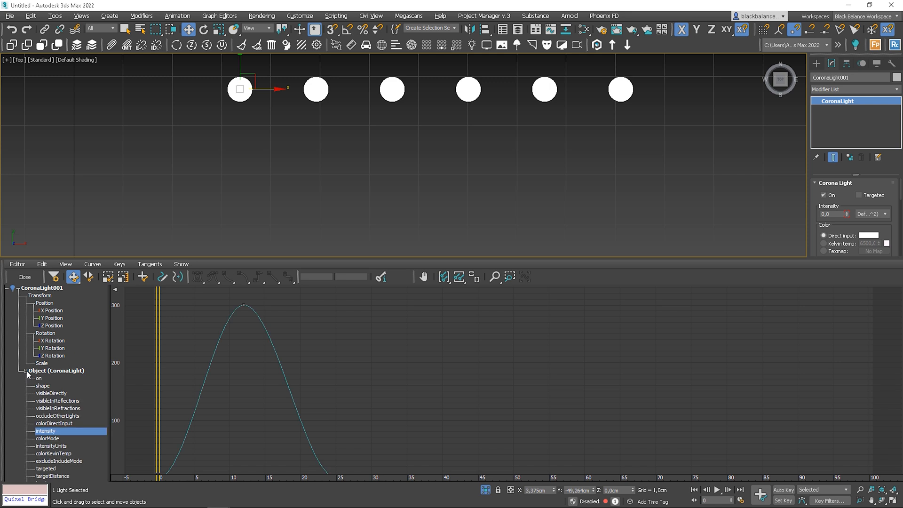
{"action": "mouse_move", "coordinate": [665, 359]}
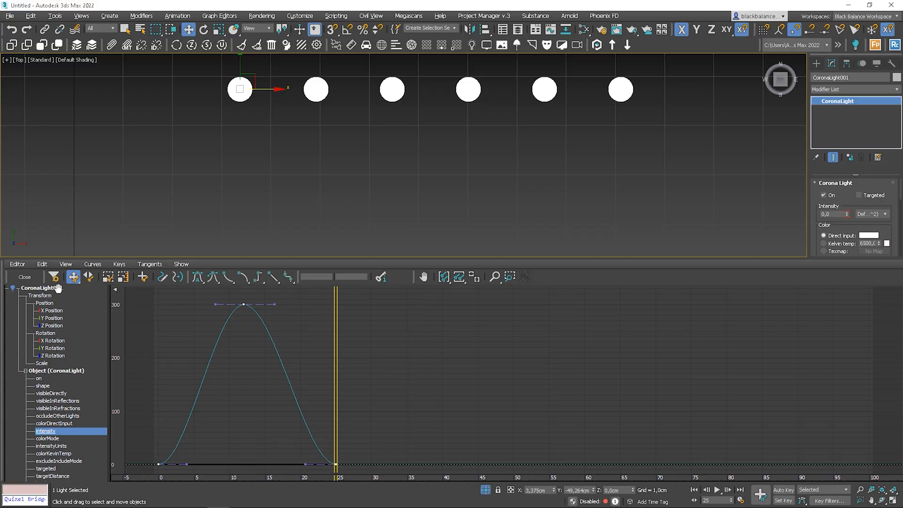
{"action": "left_click", "coordinate": [42, 263]}
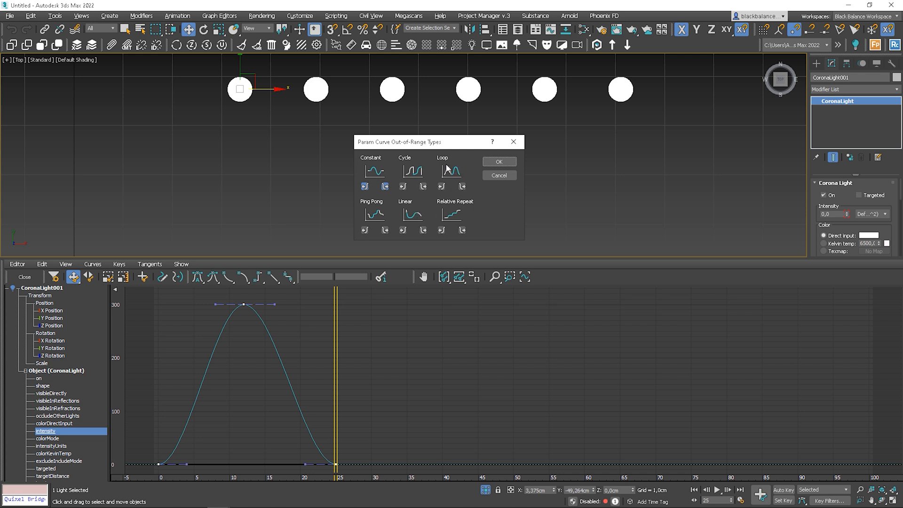
{"action": "left_click", "coordinate": [498, 161]}
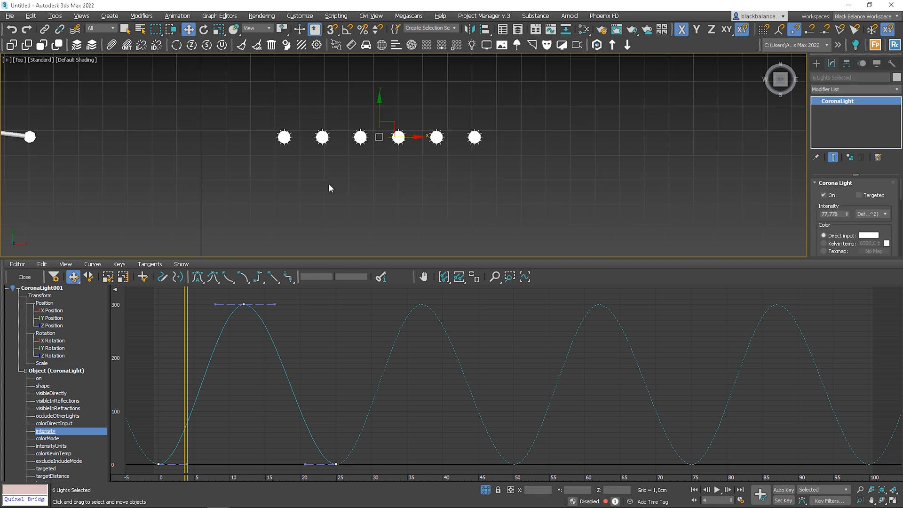
- Shift-drag the light row along Y as independent copies, then expand the CoronaLight tracks
{"action": "left_click_drag", "start_coordinate": [398, 137], "coordinate": [399, 163]}
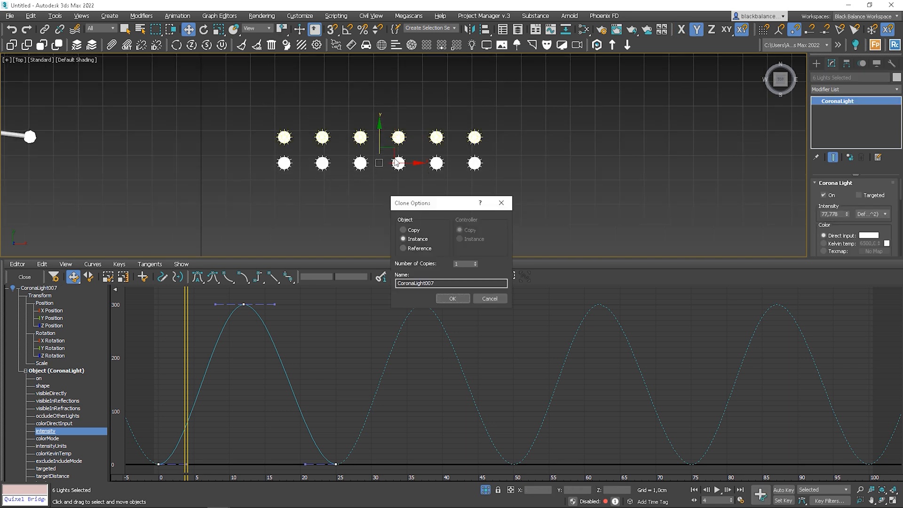
{"action": "left_click", "coordinate": [403, 230]}
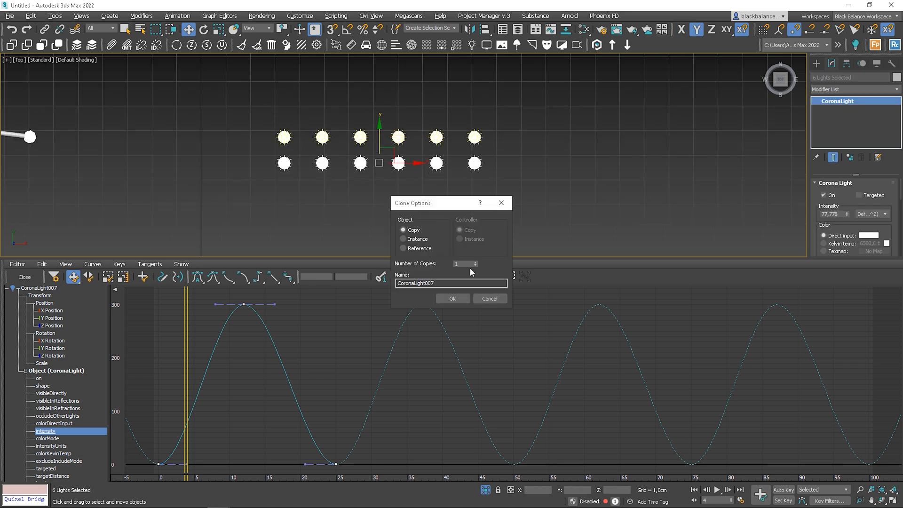
{"action": "left_click", "coordinate": [452, 298]}
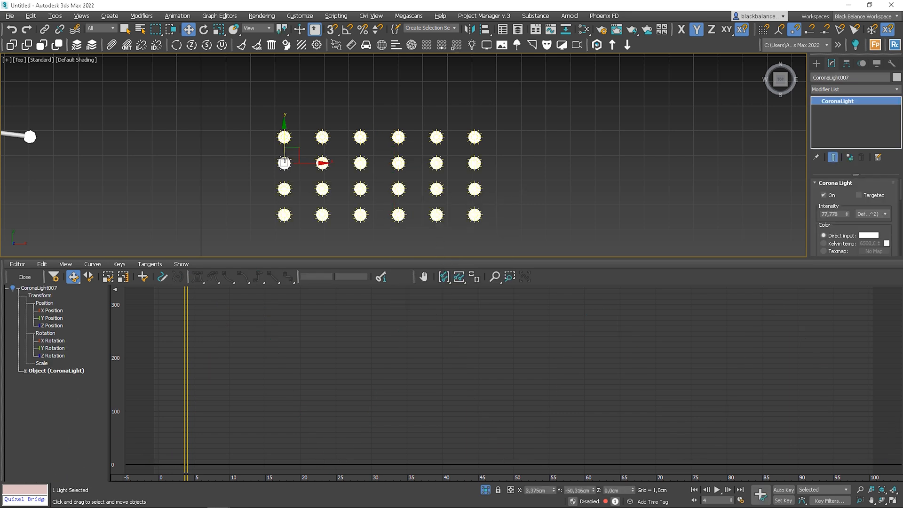
{"action": "mouse_move", "coordinate": [286, 277]}
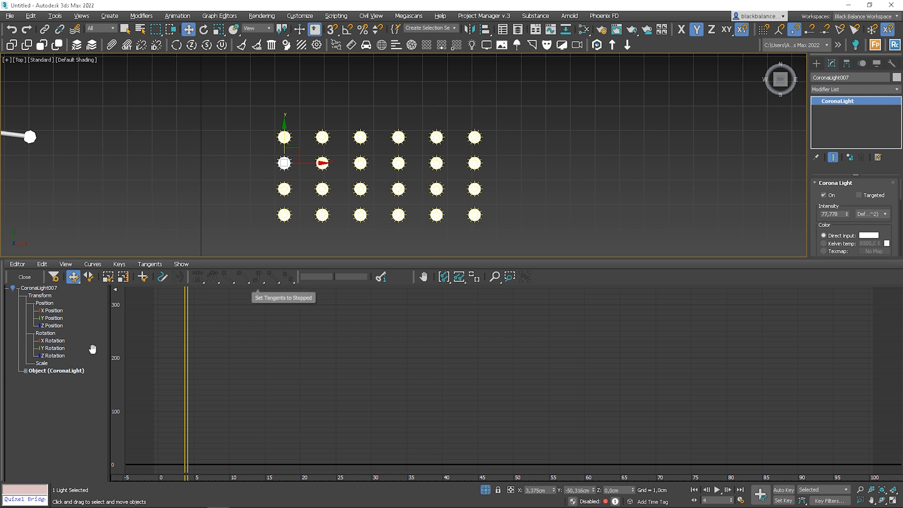
{"action": "left_click", "coordinate": [27, 370]}
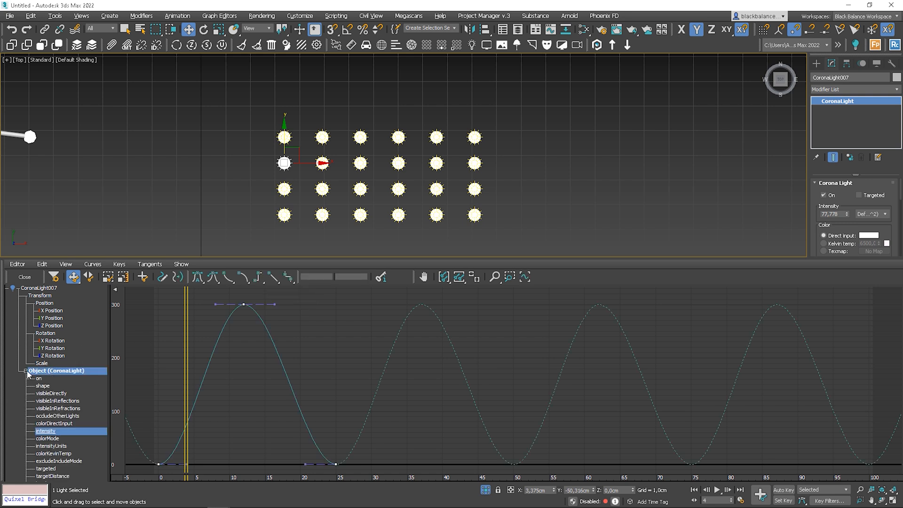
- Offset each light row's Intensity keyframes to different frames and play back the staggered blink
{"action": "left_click", "coordinate": [24, 277]}
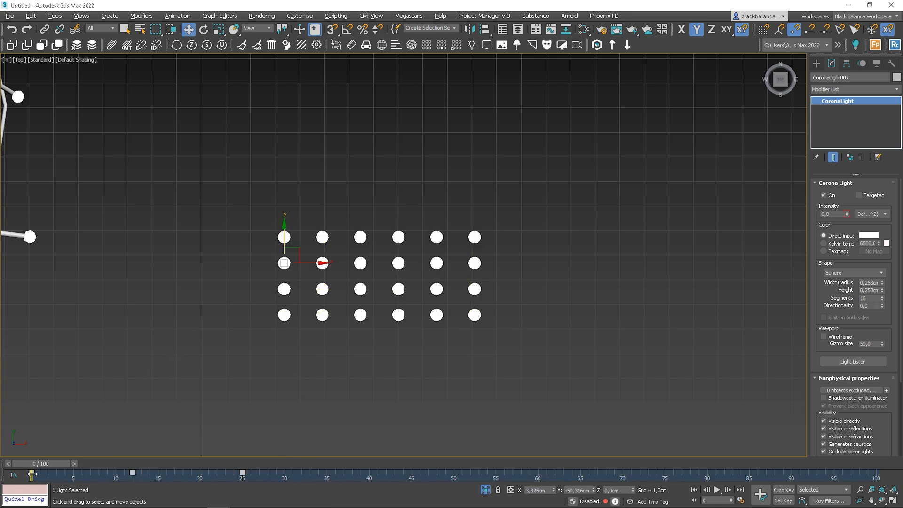
{"action": "type", "text": "40,555"}
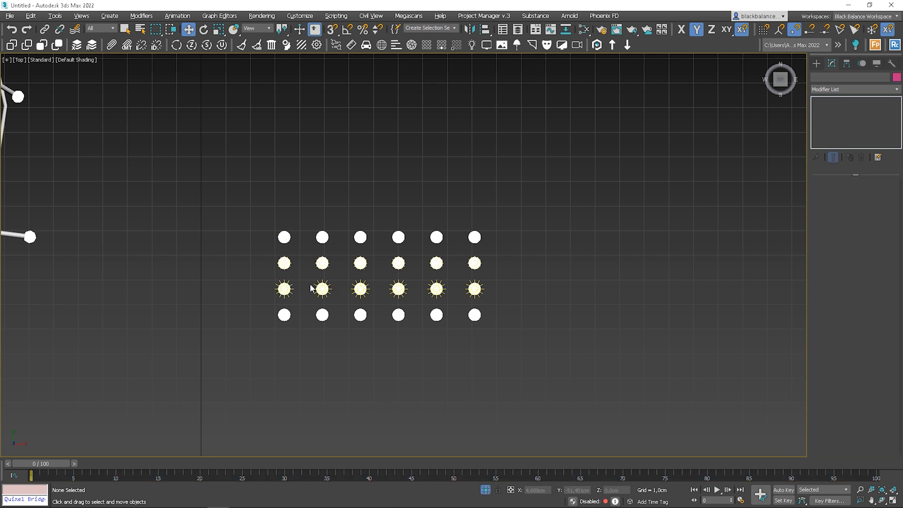
{"action": "left_click", "coordinate": [283, 314]}
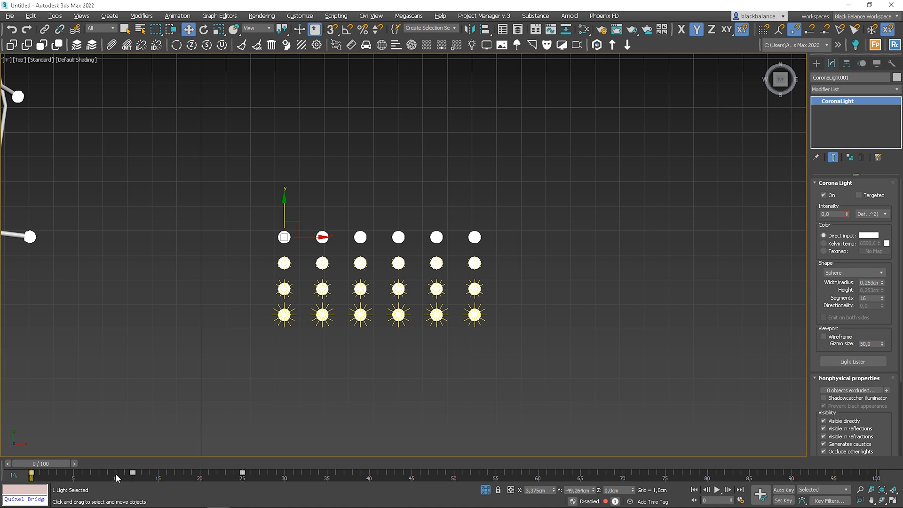
{"action": "mouse_move", "coordinate": [737, 498]}
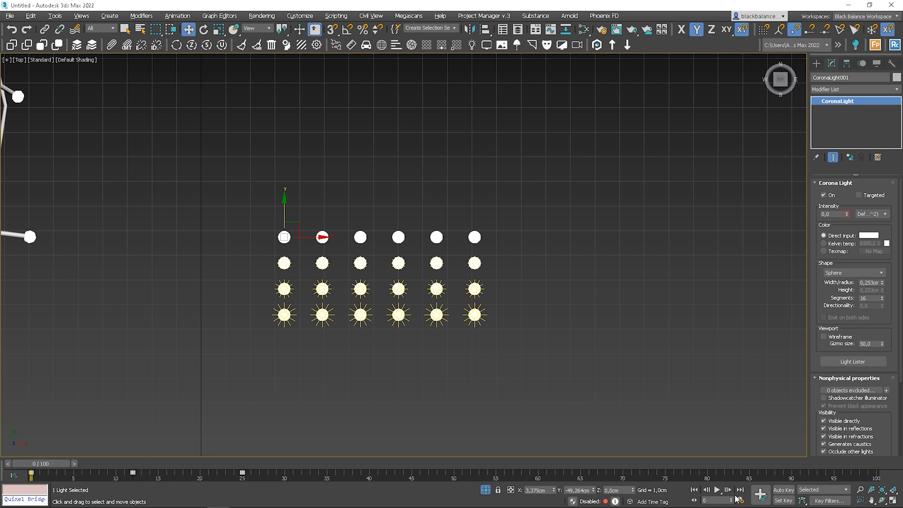
{"action": "left_click", "coordinate": [716, 490]}
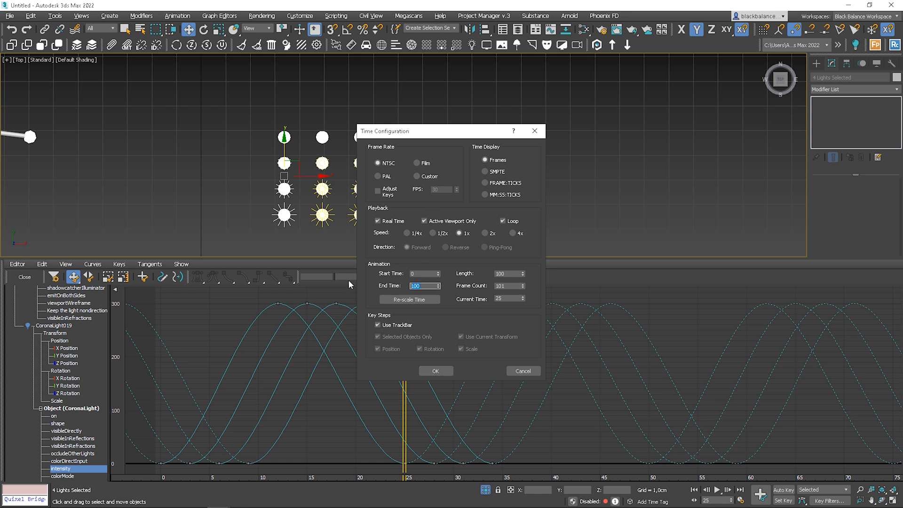
- Set the animation End Time to 24, then play and stop the preview
{"action": "type", "text": "24"}
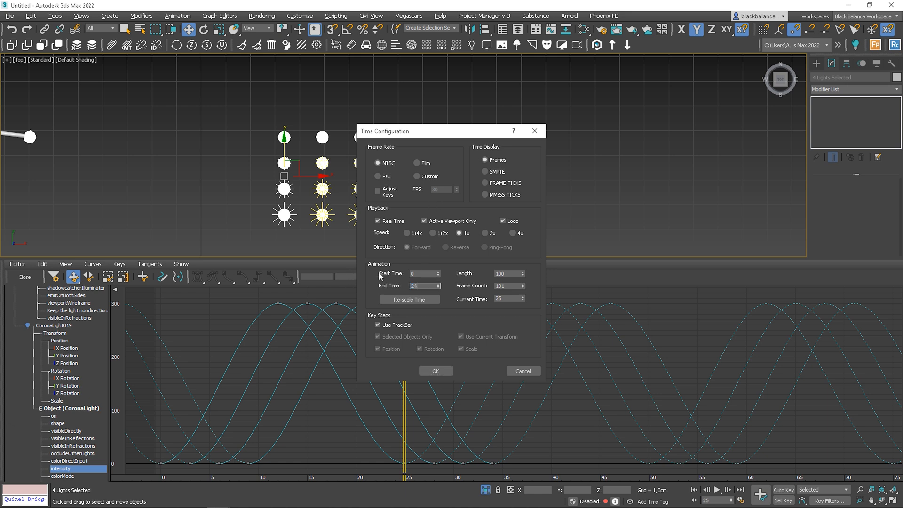
{"action": "left_click", "coordinate": [434, 370]}
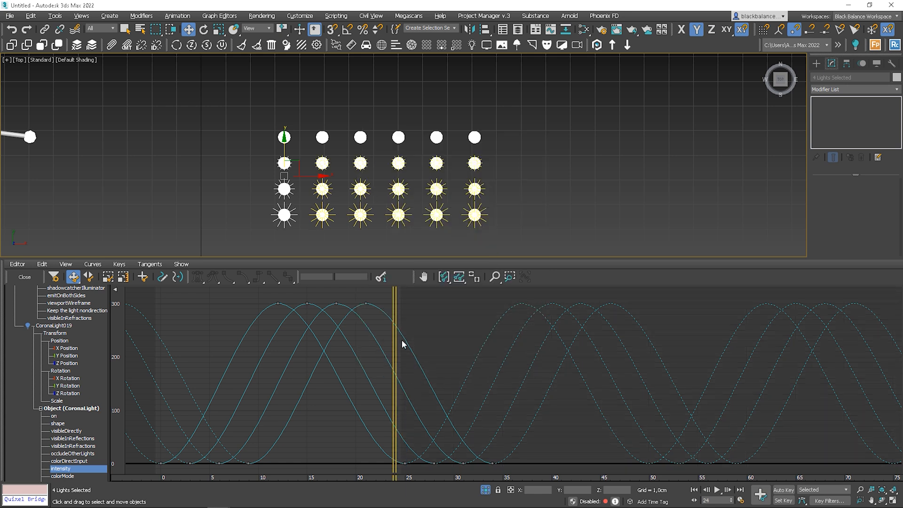
{"action": "left_click", "coordinate": [717, 489]}
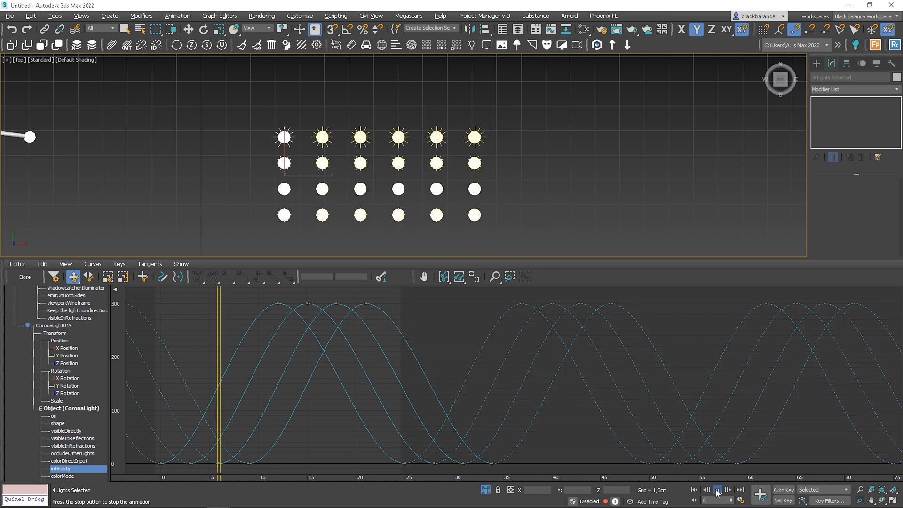
{"action": "left_click", "coordinate": [726, 490]}
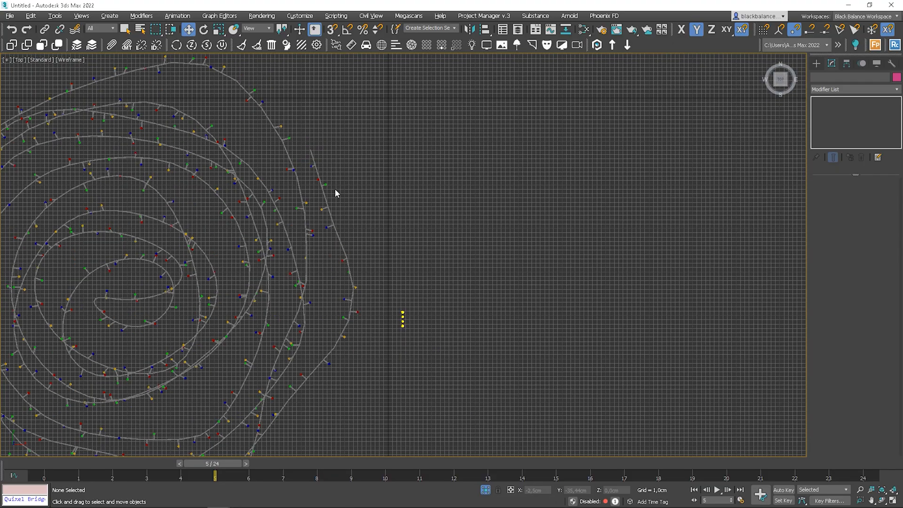
- Detach the bulb-position mesh with Elements to Objects and select points to confirm they separated
{"action": "left_click", "coordinate": [402, 317]}
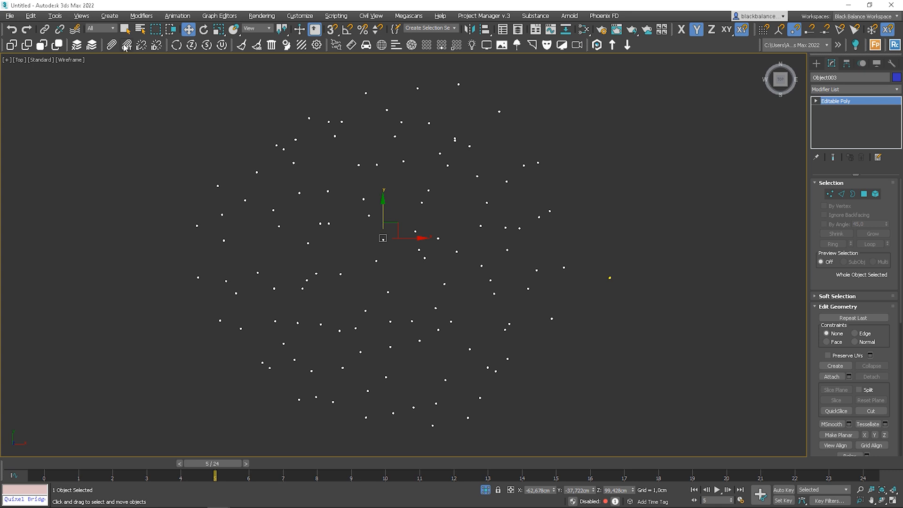
{"action": "mouse_move", "coordinate": [140, 45]}
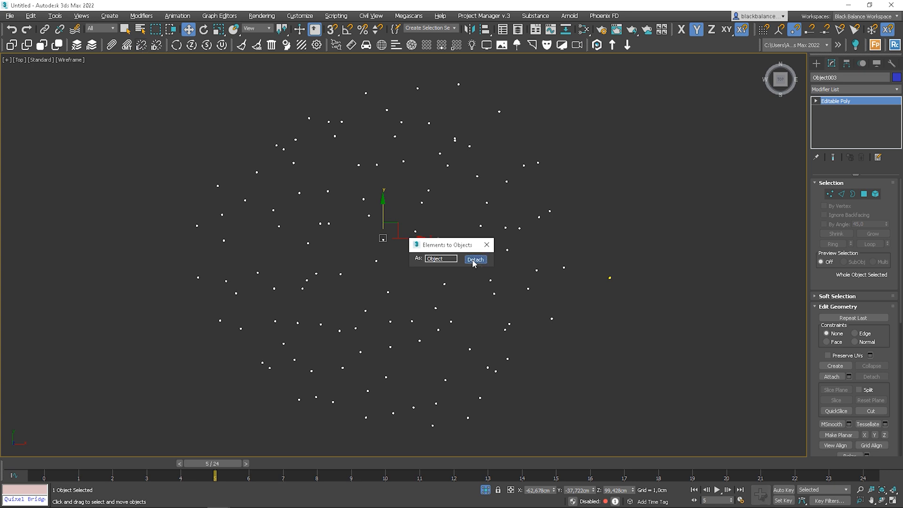
{"action": "left_click", "coordinate": [474, 259]}
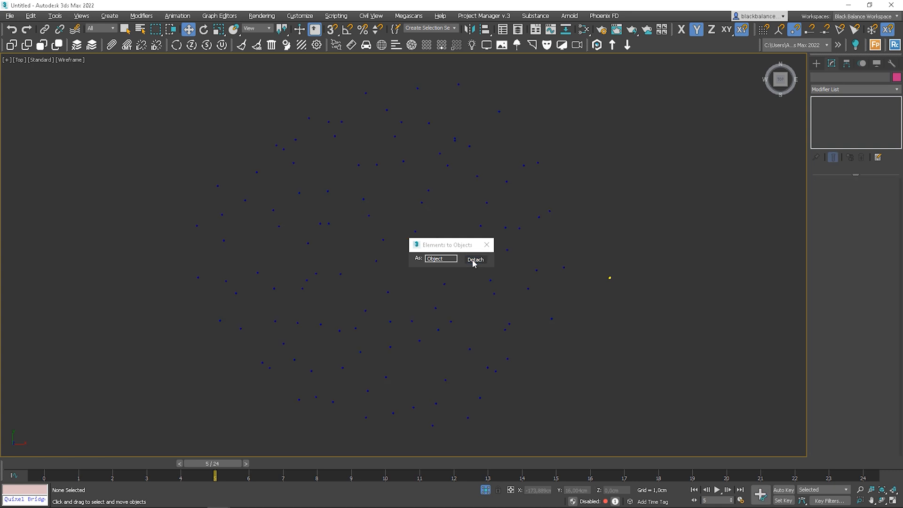
{"action": "left_click", "coordinate": [474, 259]}
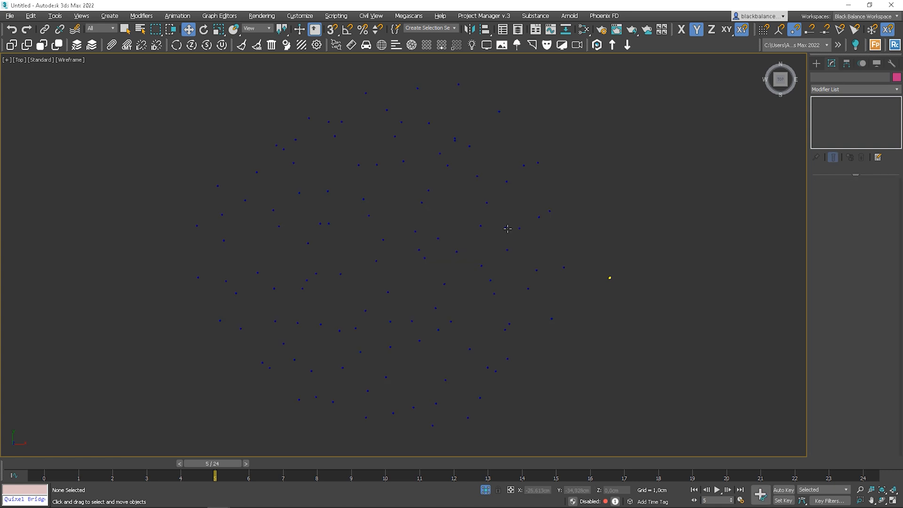
{"action": "left_click", "coordinate": [505, 228]}
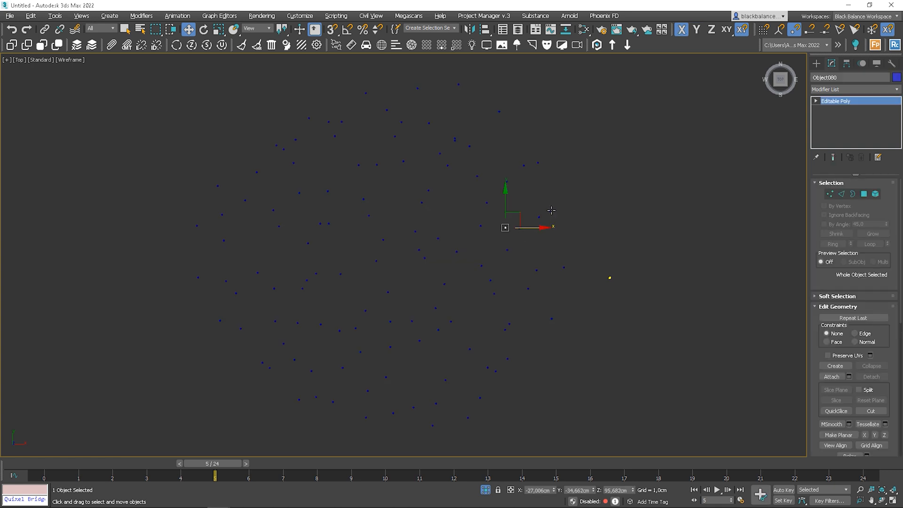
{"action": "left_click_drag", "start_coordinate": [505, 227], "coordinate": [569, 267]}
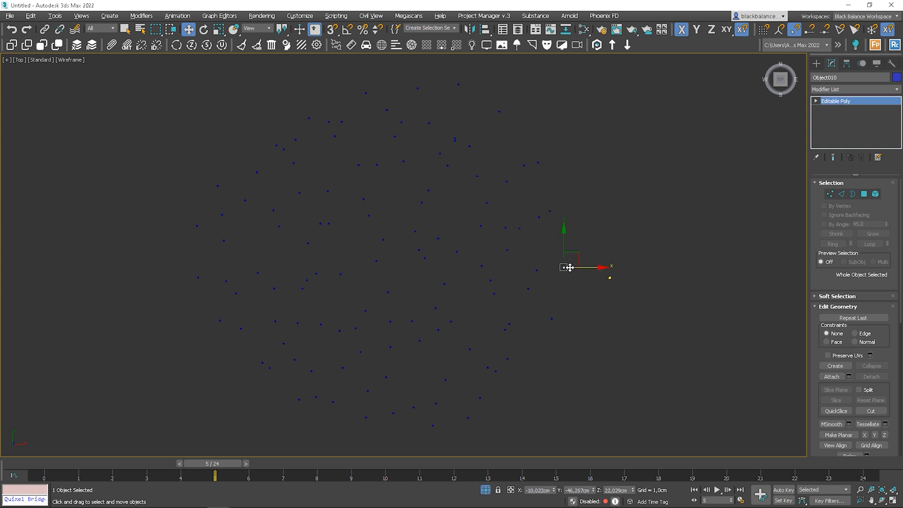
- Open Clone and Align from Tools, move the dialog aside, and set Object to Instance
{"action": "left_click", "coordinate": [525, 272]}
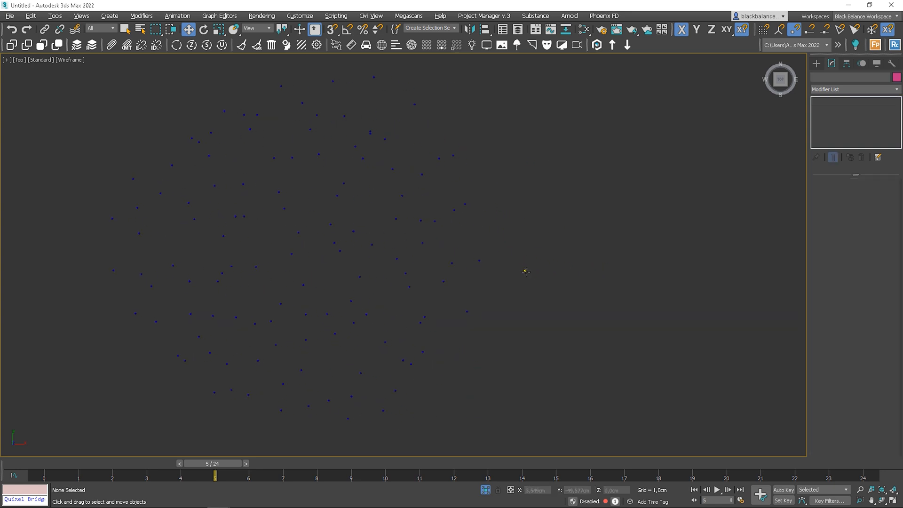
{"action": "left_click", "coordinate": [54, 16]}
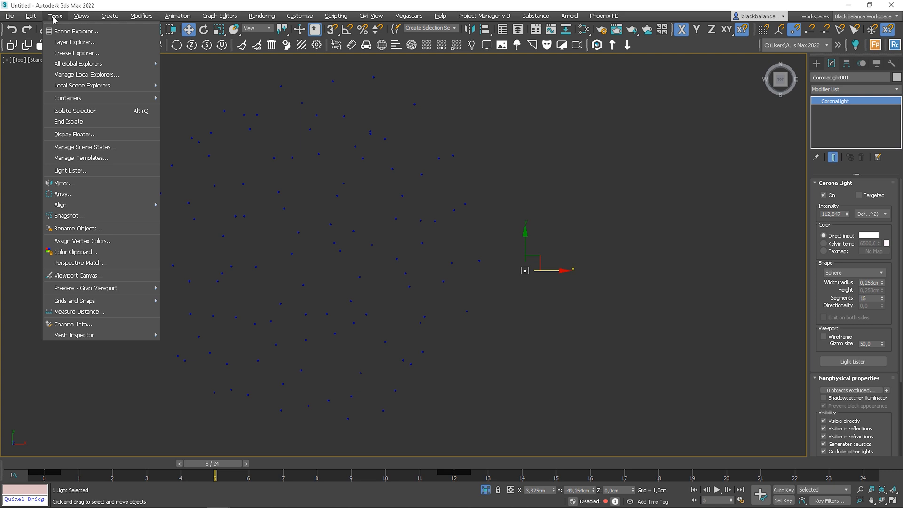
{"action": "mouse_move", "coordinate": [60, 204]}
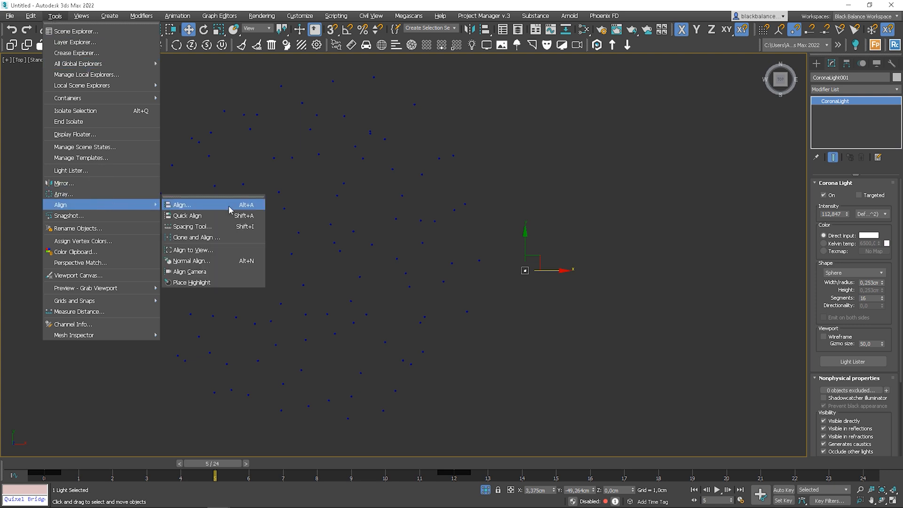
{"action": "left_click", "coordinate": [196, 237]}
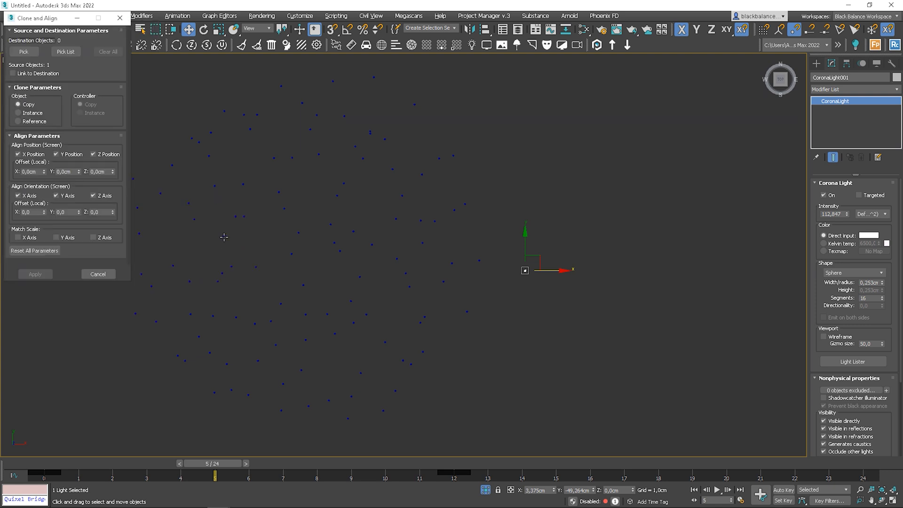
{"action": "left_click_drag", "start_coordinate": [35, 18], "coordinate": [667, 105]}
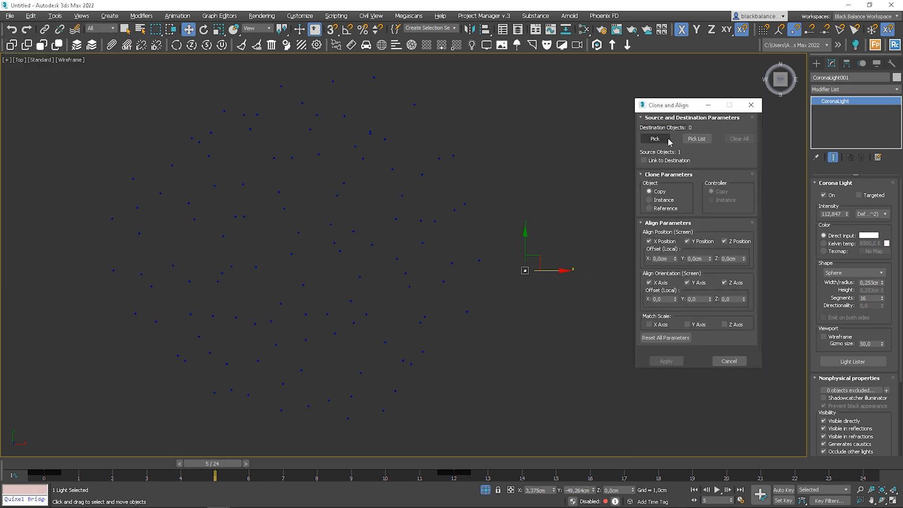
{"action": "left_click", "coordinate": [650, 199]}
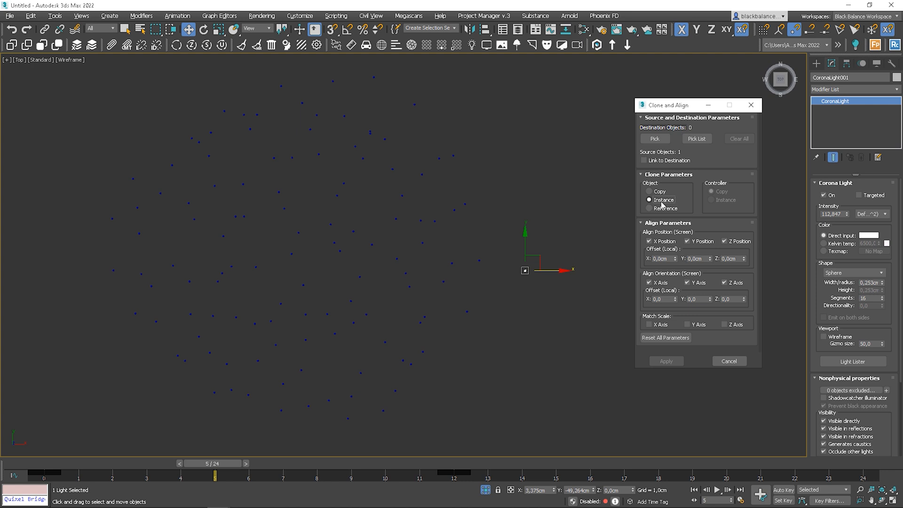
{"action": "mouse_move", "coordinate": [511, 254]}
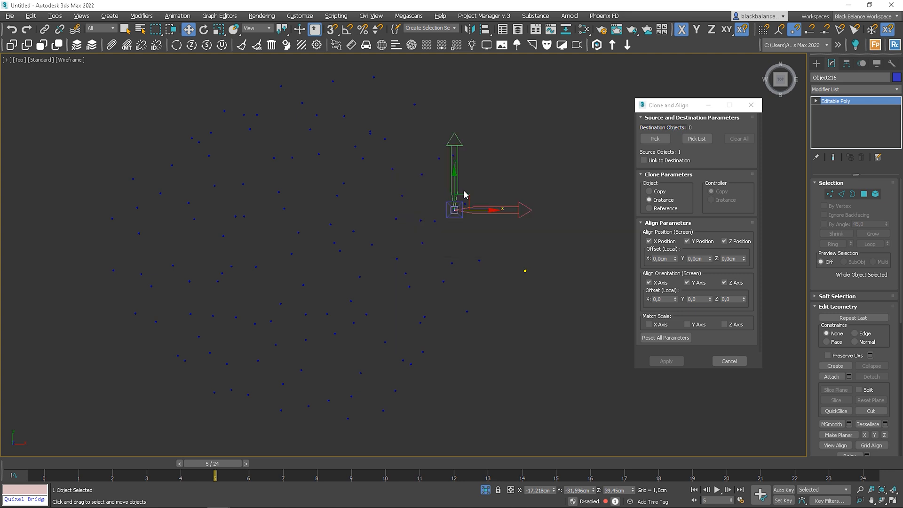
{"action": "mouse_move", "coordinate": [436, 265]}
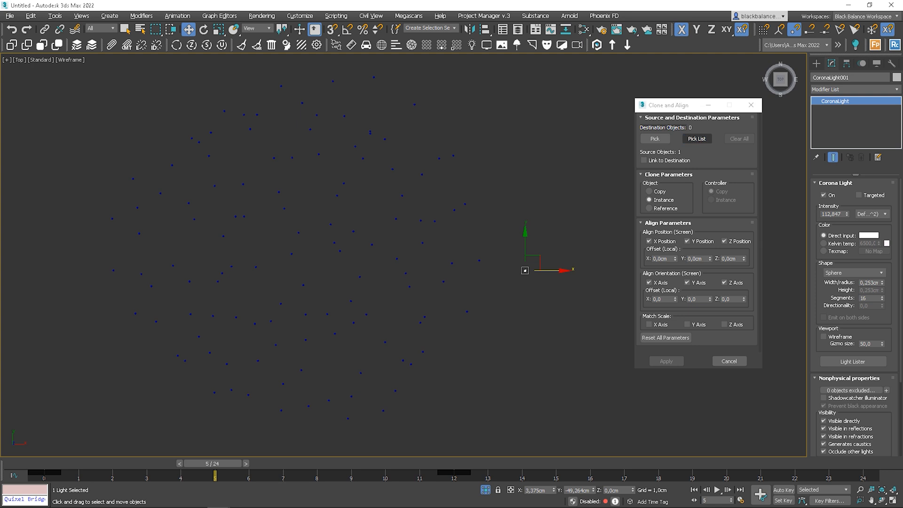
- Clone and Align instanced bulb lights onto the picked detached points (Object208–Object243, etc.)
{"action": "left_click", "coordinate": [695, 138]}
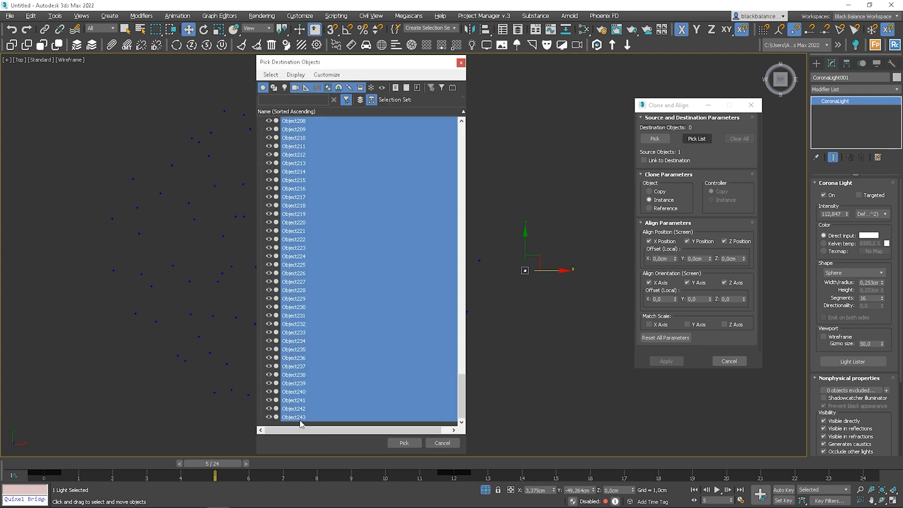
{"action": "left_click", "coordinate": [404, 443]}
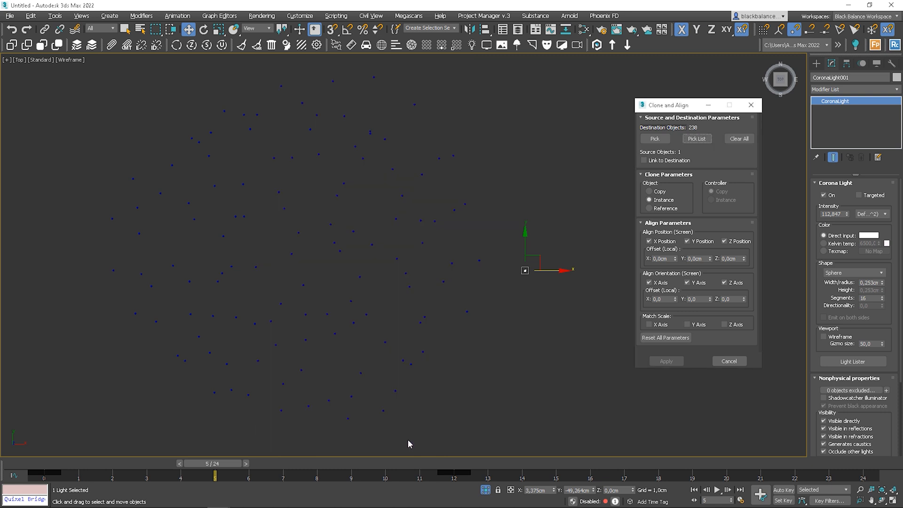
{"action": "mouse_move", "coordinate": [666, 156]}
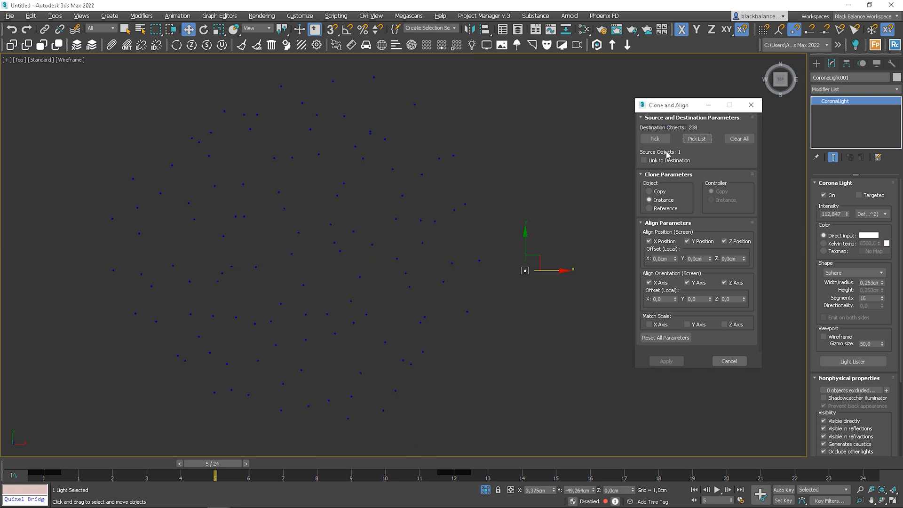
{"action": "left_click", "coordinate": [655, 138]}
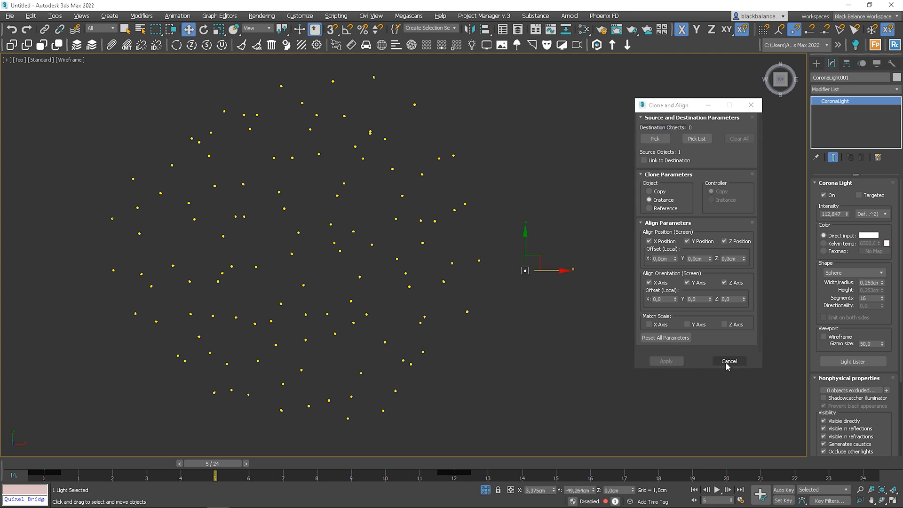
{"action": "left_click", "coordinate": [729, 361]}
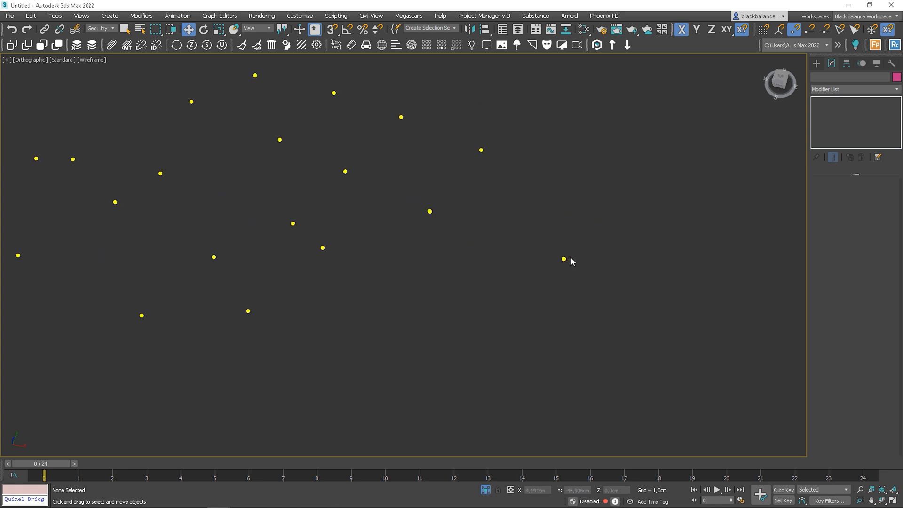
{"action": "left_click", "coordinate": [563, 259]}
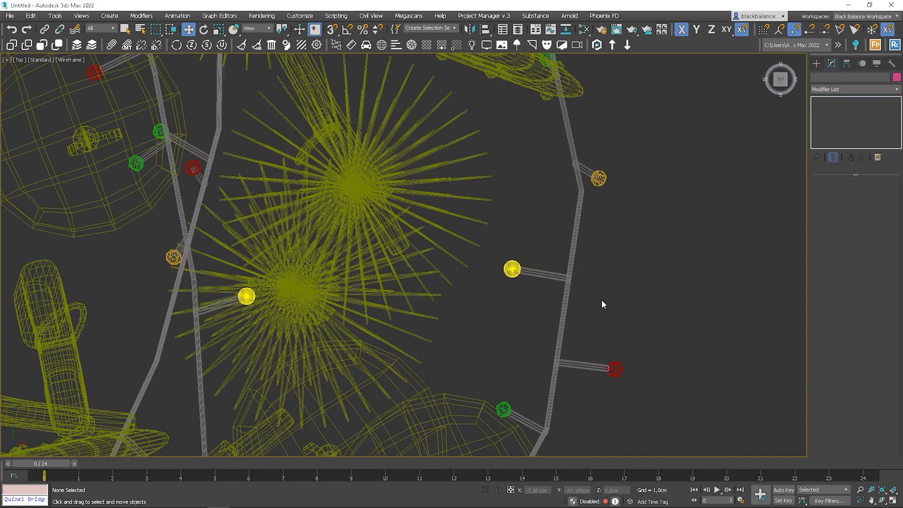
{"action": "scroll", "scroll_direction": "down", "scroll_amount": 3}
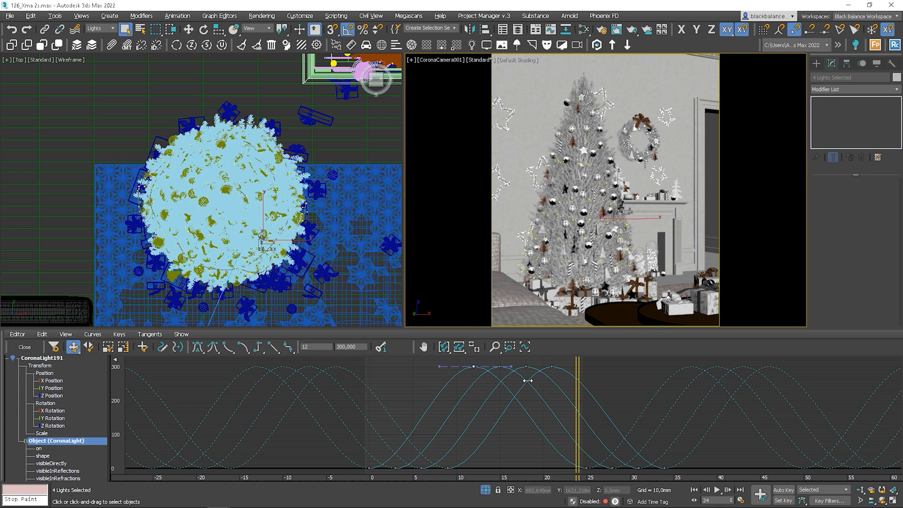
- Drag across the finished tree scene to select all 946 tree lights
{"action": "left_click_drag", "start_coordinate": [574, 380], "coordinate": [503, 380]}
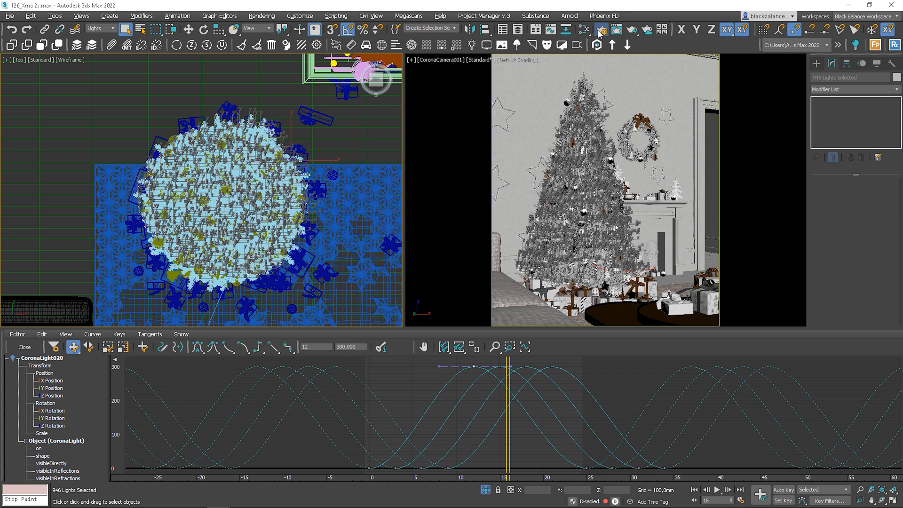
- Add a CShading_LightSelect render element named 'Xmas Lights' and close Render Setup
{"action": "left_click", "coordinate": [600, 29]}
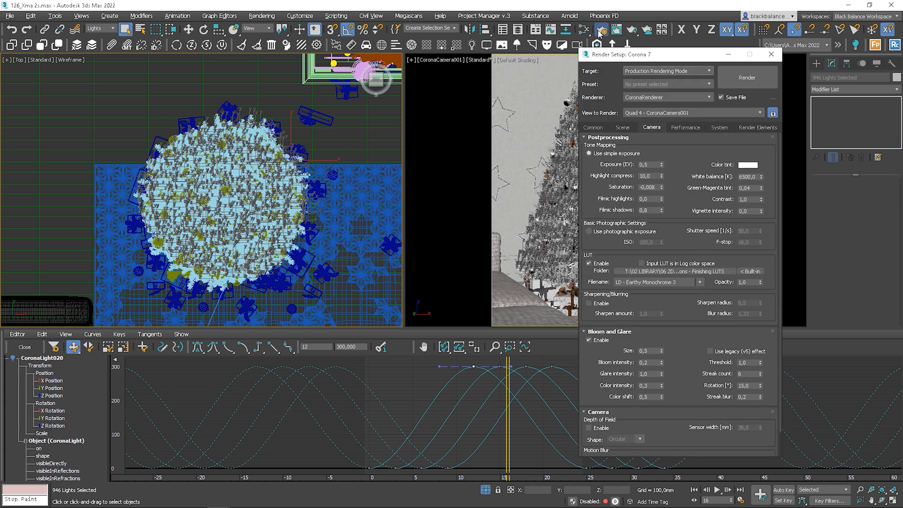
{"action": "left_click", "coordinate": [757, 128]}
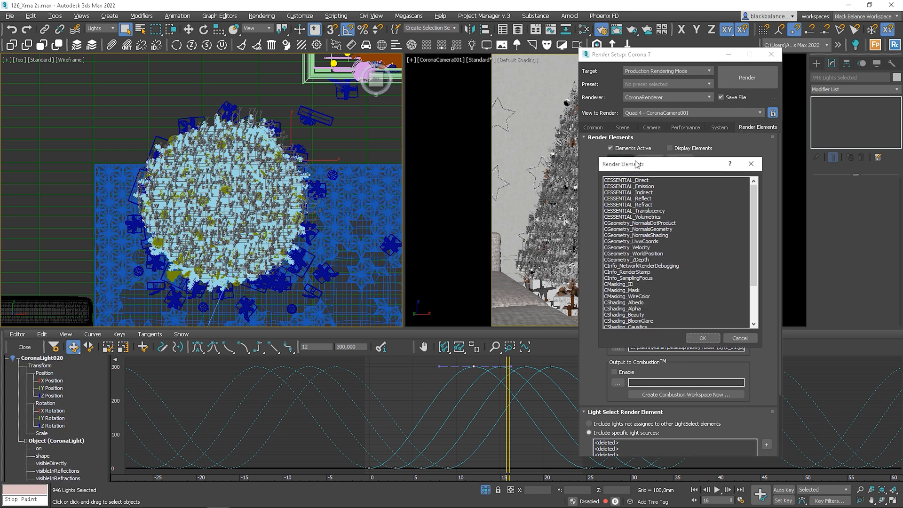
{"action": "mouse_move", "coordinate": [647, 259]}
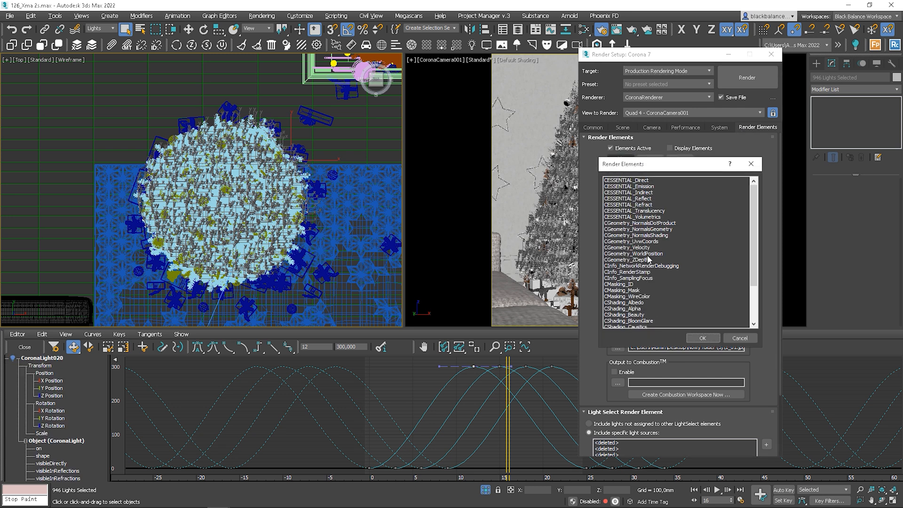
{"action": "scroll", "scroll_direction": "down", "scroll_amount": 3}
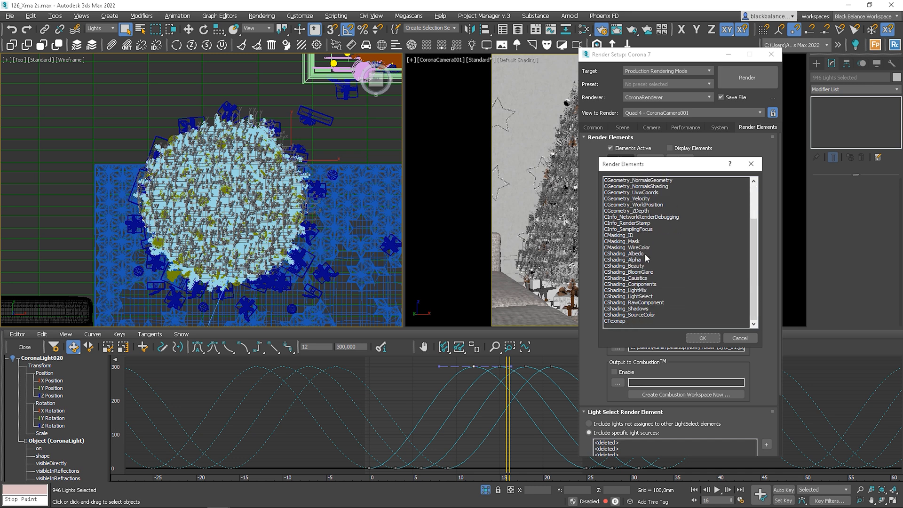
{"action": "left_click", "coordinate": [702, 337]}
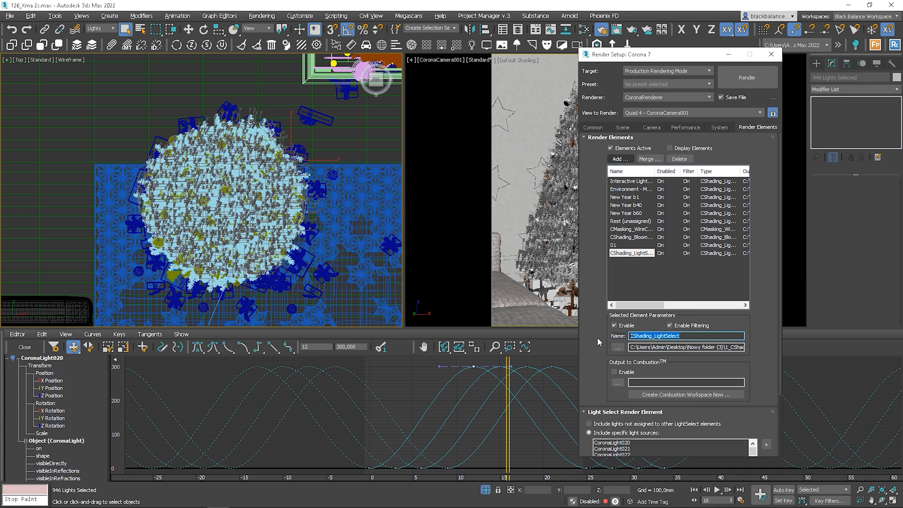
{"action": "type", "text": "Xmas Lights"}
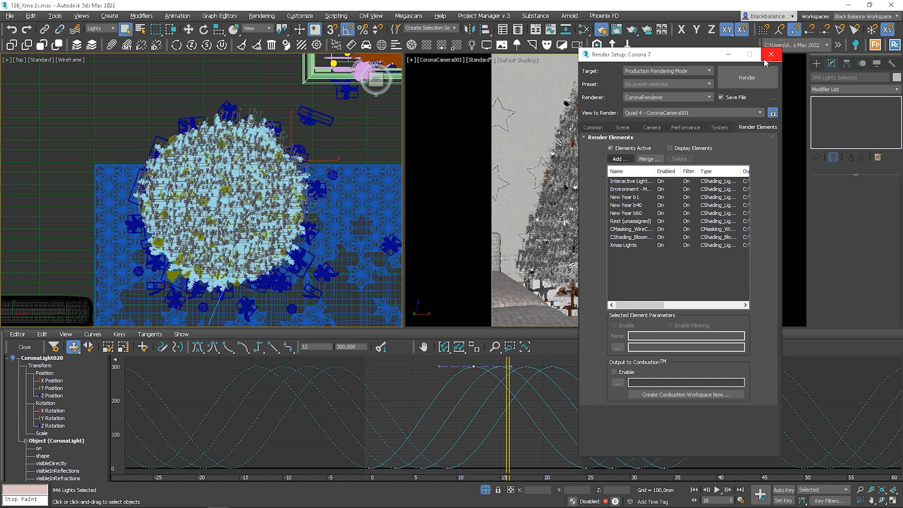
{"action": "left_click", "coordinate": [771, 53]}
{"action": "type", "text": "5"}
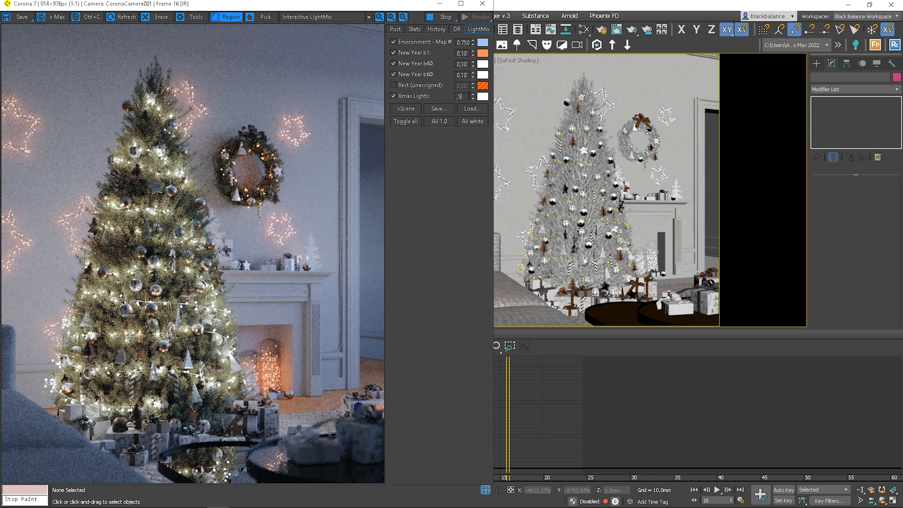
- Set Xmas Lights to 0.50 with an orange tint and uncheck Rest (unassigned)
{"action": "type", "text": "0.50"}
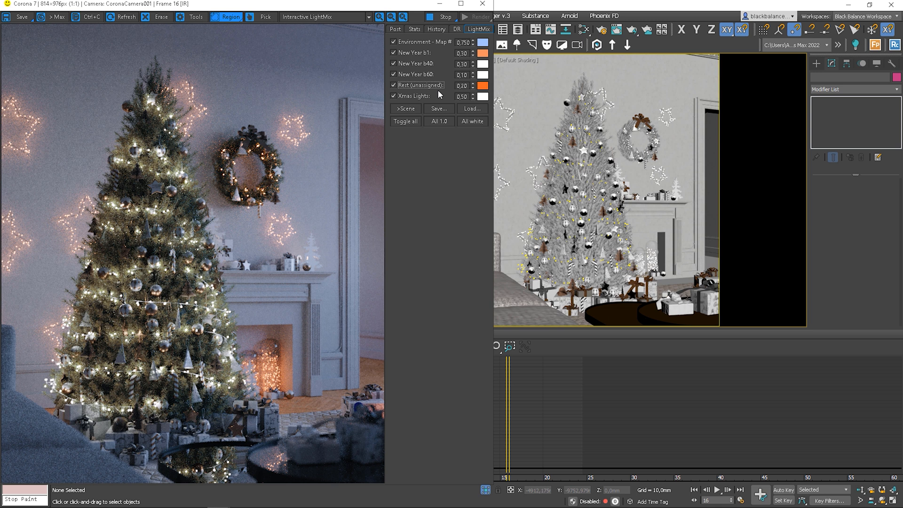
{"action": "left_click", "coordinate": [483, 95]}
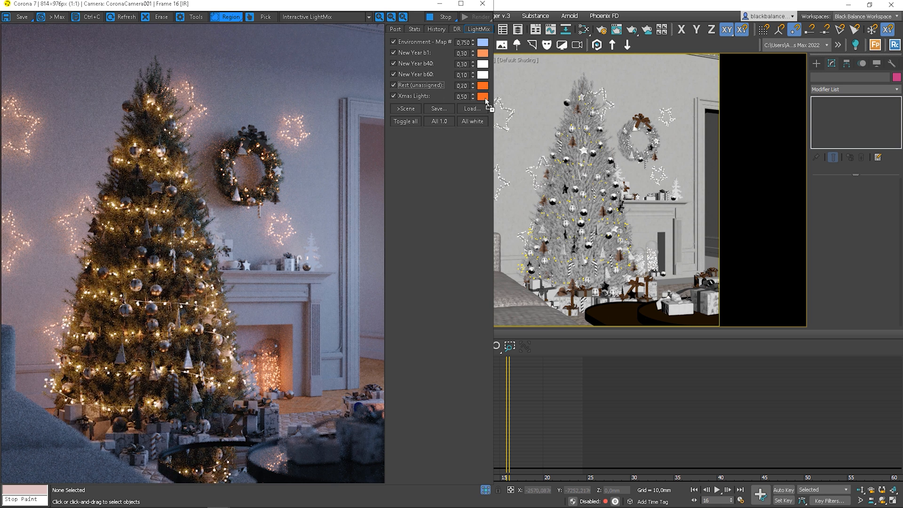
{"action": "left_click", "coordinate": [394, 86]}
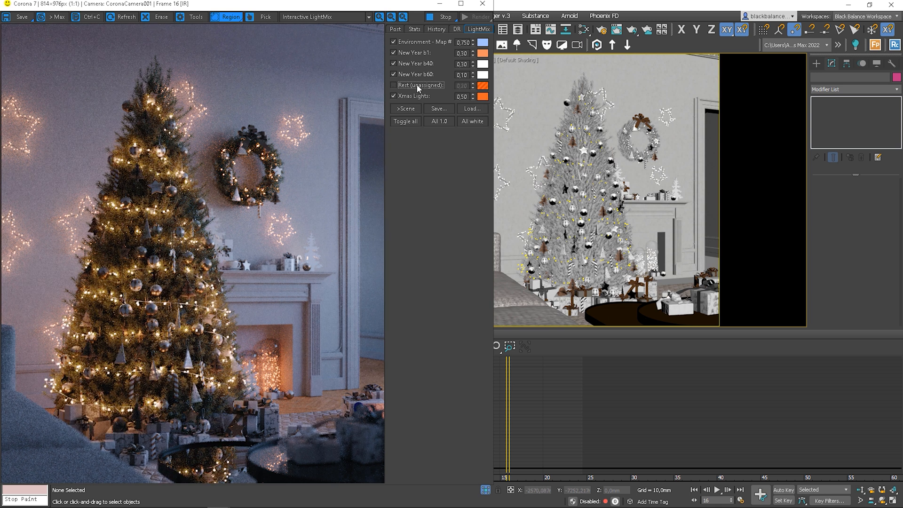
{"action": "left_click", "coordinate": [394, 84]}
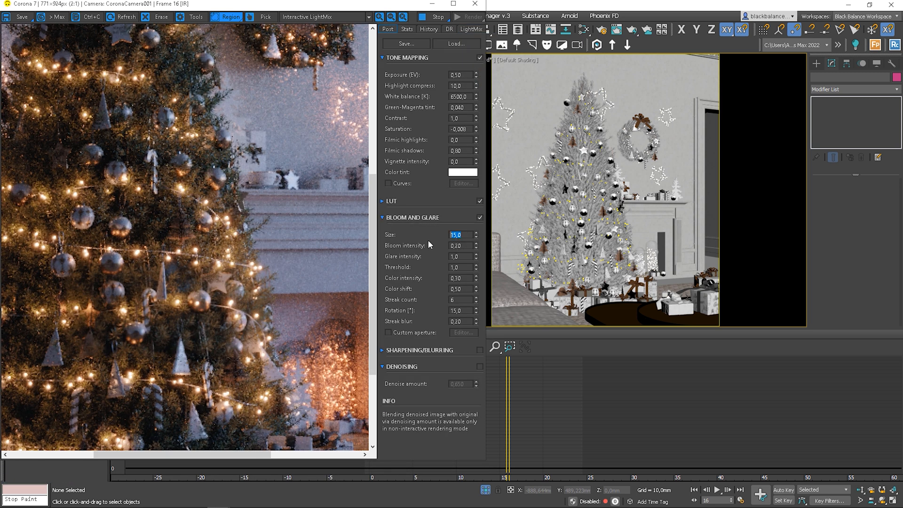
- Enter 10,0 as the bloom intensity, keeping the glare Size at 15
{"action": "type", "text": "10,0"}
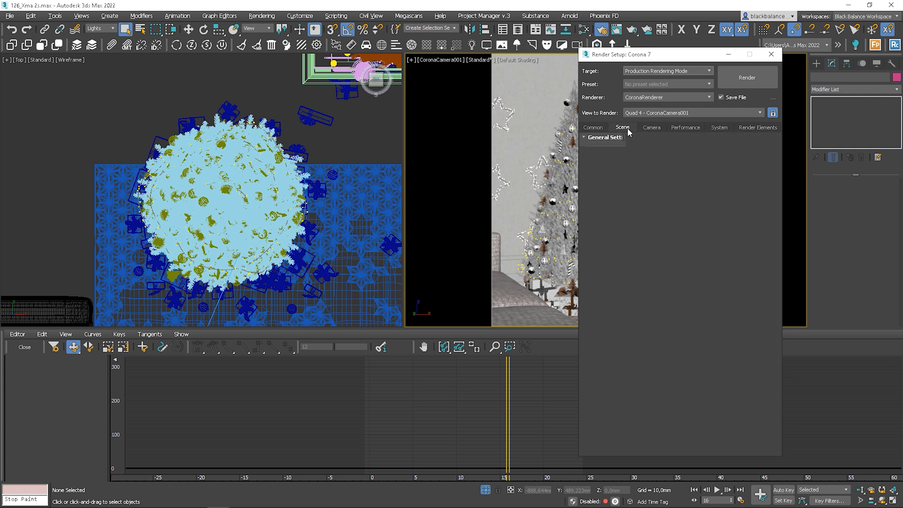
- Set the Scene tab's noise level limit to 4,0 %
{"action": "left_click", "coordinate": [610, 137]}
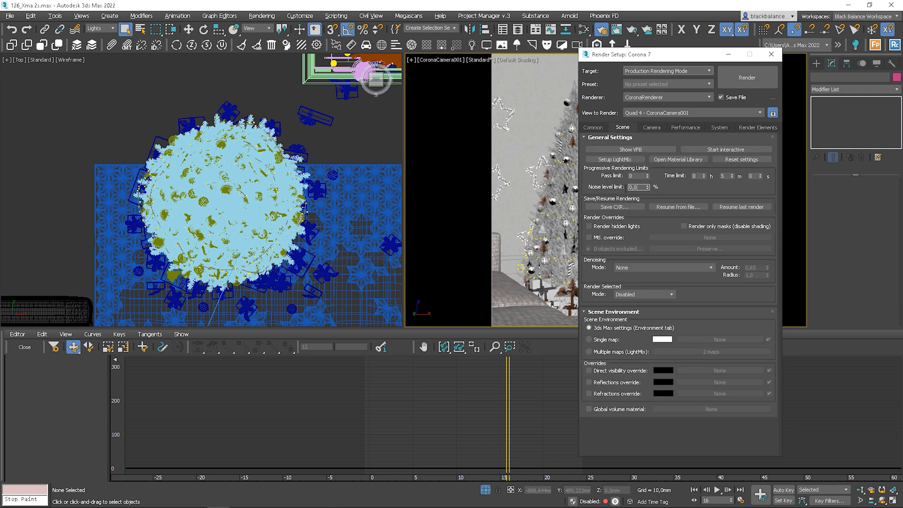
{"action": "type", "text": "4,0"}
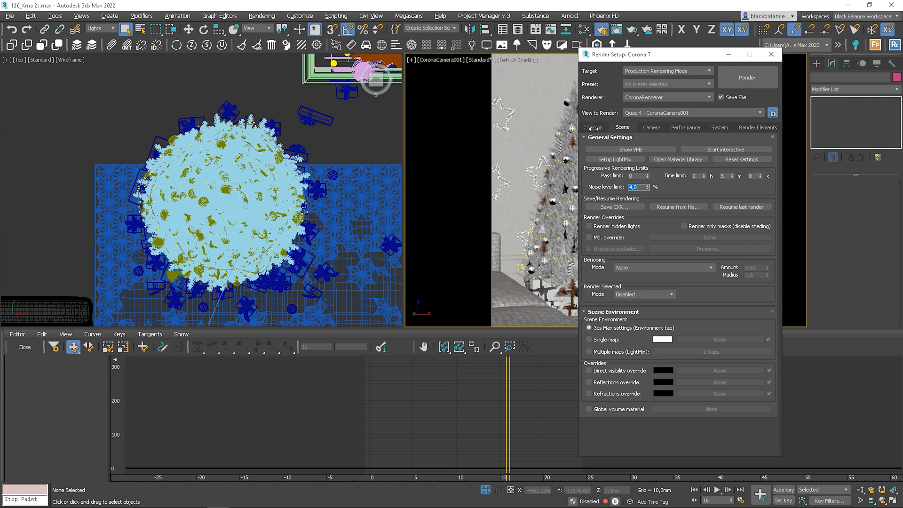
{"action": "left_click", "coordinate": [592, 128]}
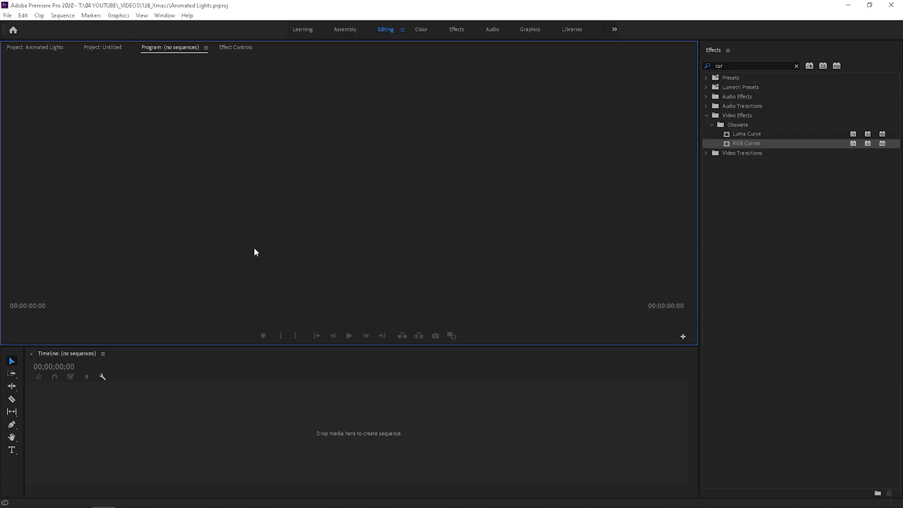
- Make a new sequence, then give Sequence 01 a 24 fps timebase and 1668 x 2000 frame
{"action": "left_click", "coordinate": [7, 15]}
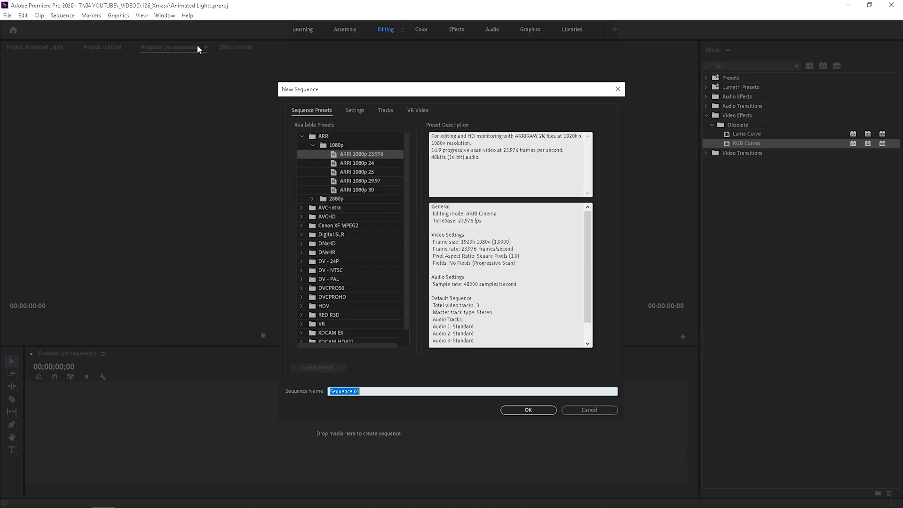
{"action": "mouse_move", "coordinate": [332, 168]}
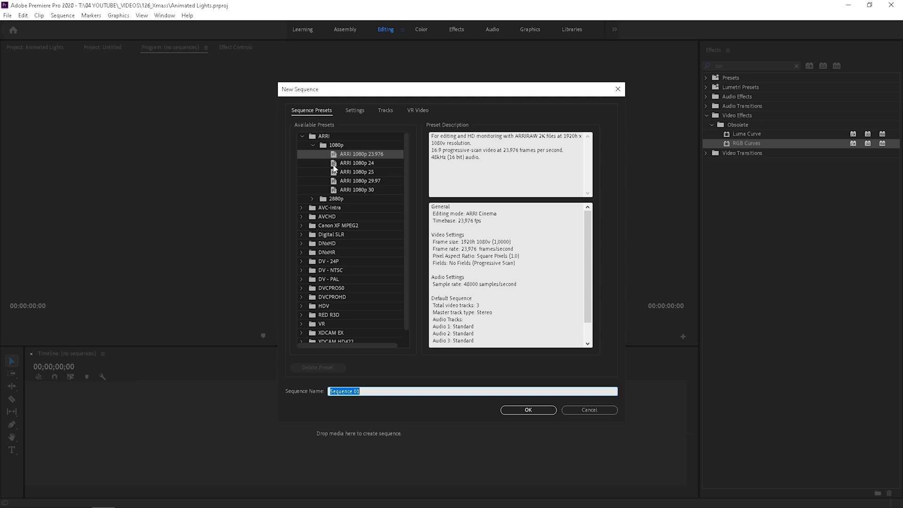
{"action": "left_click", "coordinate": [527, 409]}
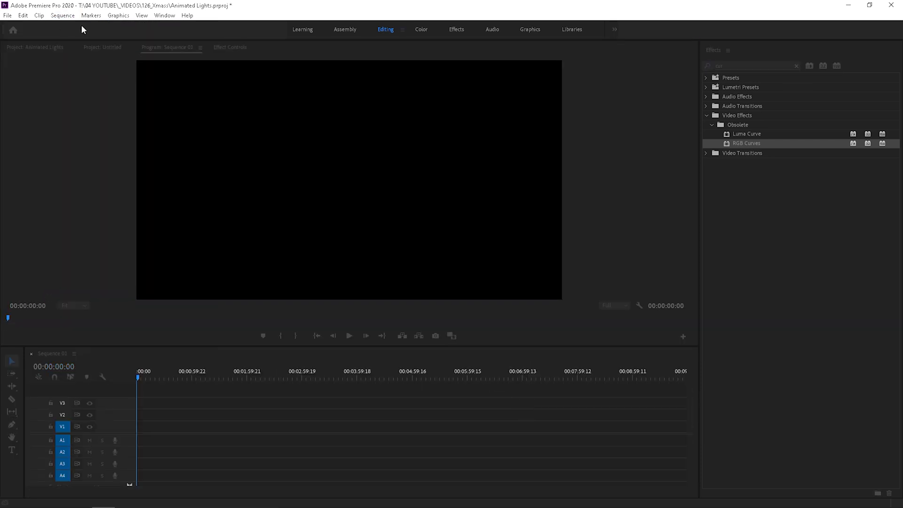
{"action": "left_click", "coordinate": [412, 107]}
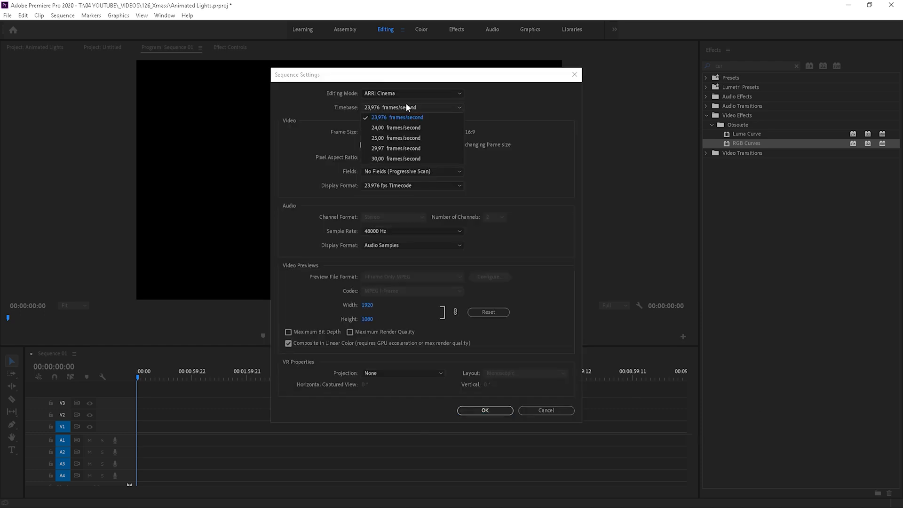
{"action": "left_click", "coordinate": [396, 127]}
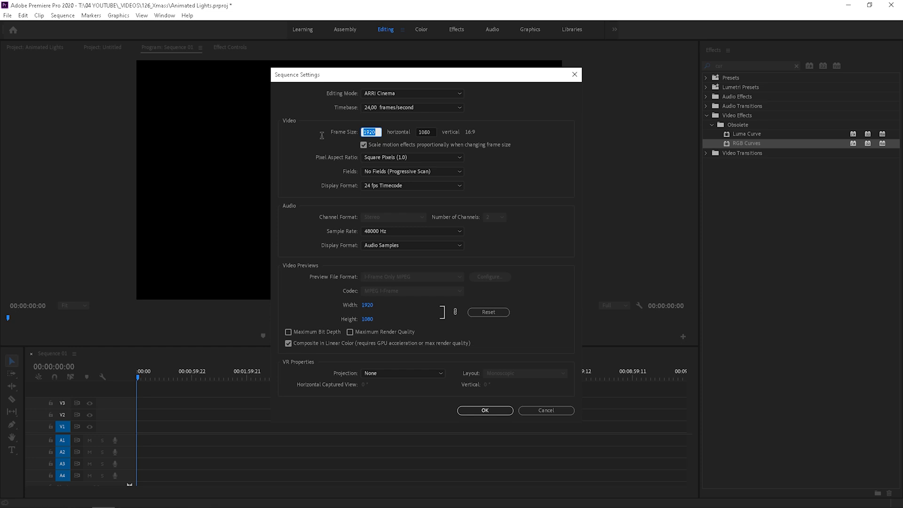
{"action": "type", "text": "1668"}
{"action": "left_click", "coordinate": [426, 132]}
{"action": "type", "text": "2000"}
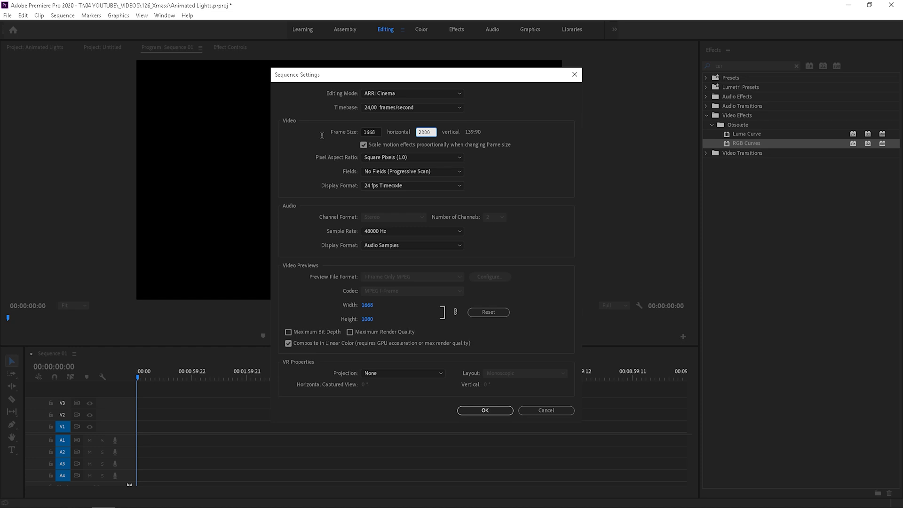
{"action": "left_click", "coordinate": [484, 410]}
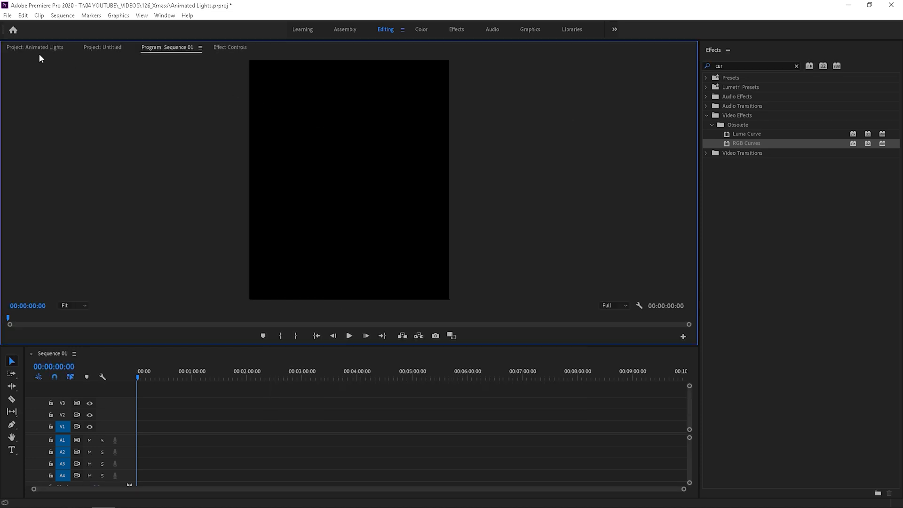
- Import 1_Interactive LightMix0000.exr into the project with Image Sequence checked
{"action": "right_click", "coordinate": [245, 187]}
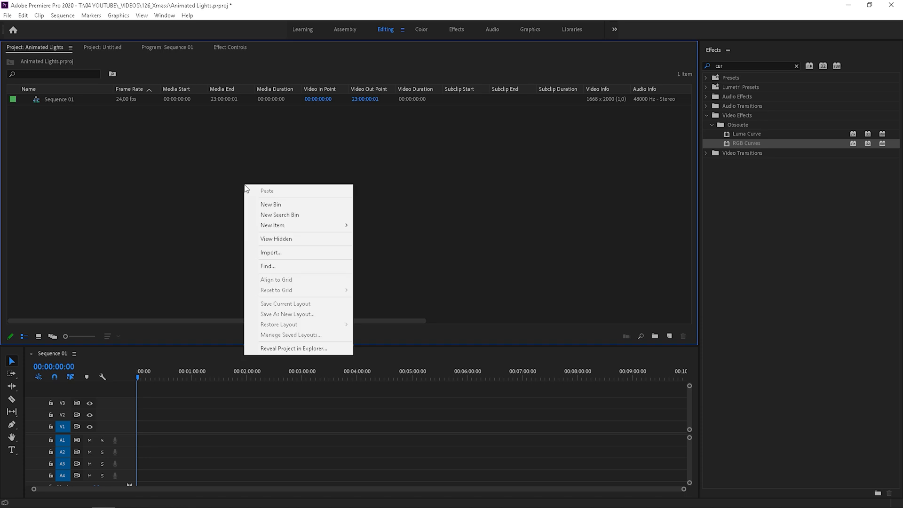
{"action": "left_click", "coordinate": [271, 252]}
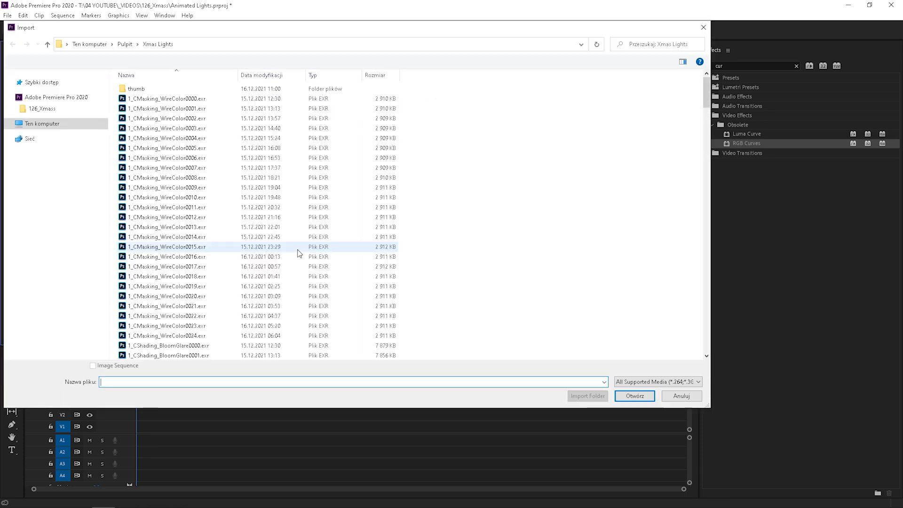
{"action": "scroll", "scroll_direction": "down", "scroll_amount": 3}
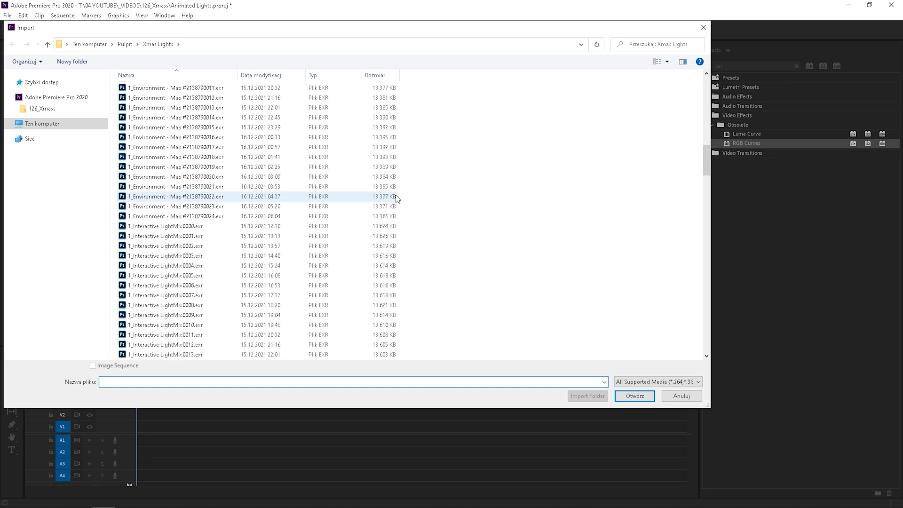
{"action": "left_click", "coordinate": [92, 365]}
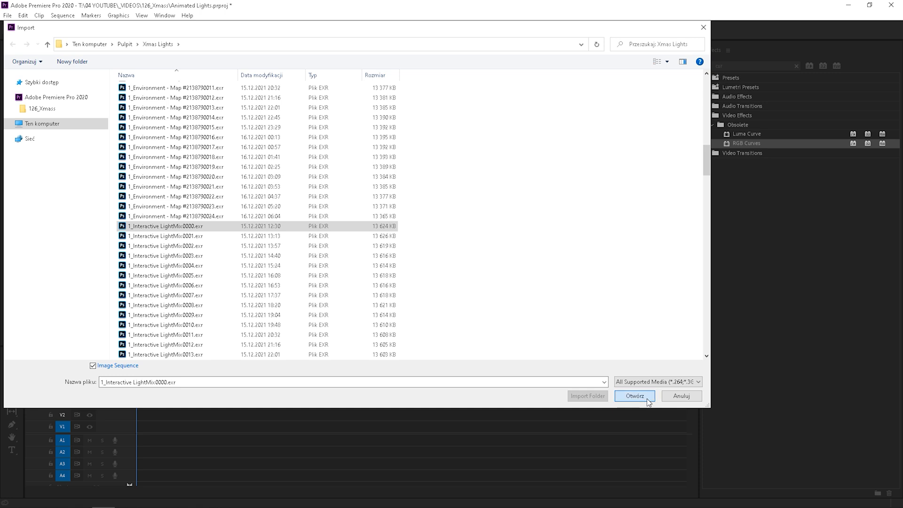
{"action": "left_click", "coordinate": [634, 396]}
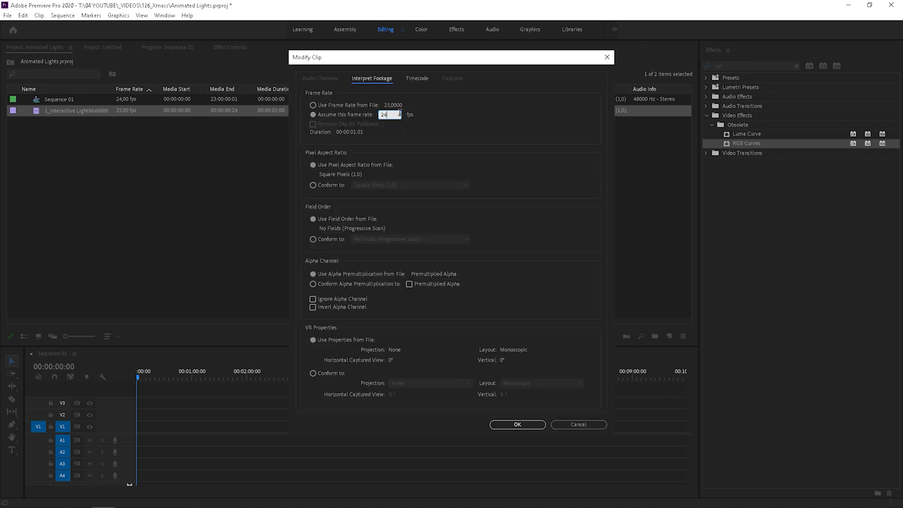
- Confirm the 24 fps interpretation and place the LightMix clip on V1 at 00:00
{"action": "left_click", "coordinate": [516, 424]}
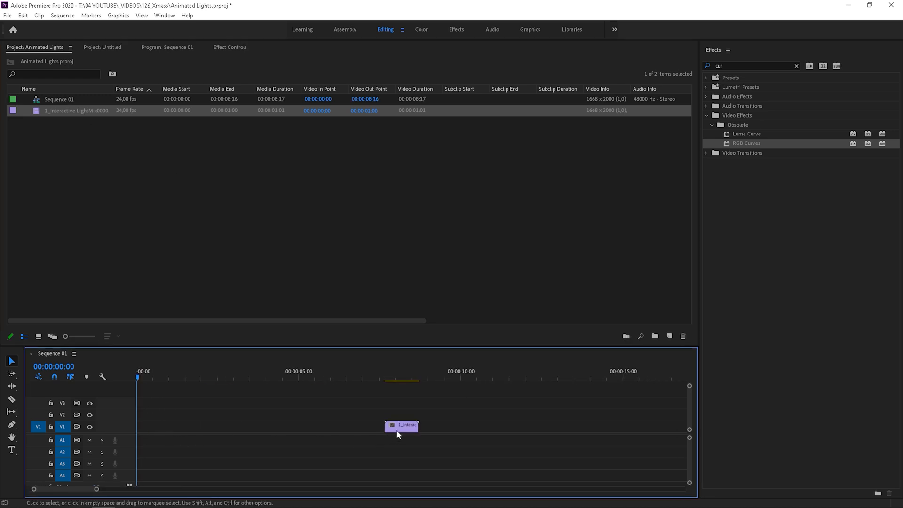
{"action": "left_click_drag", "start_coordinate": [402, 426], "coordinate": [153, 425]}
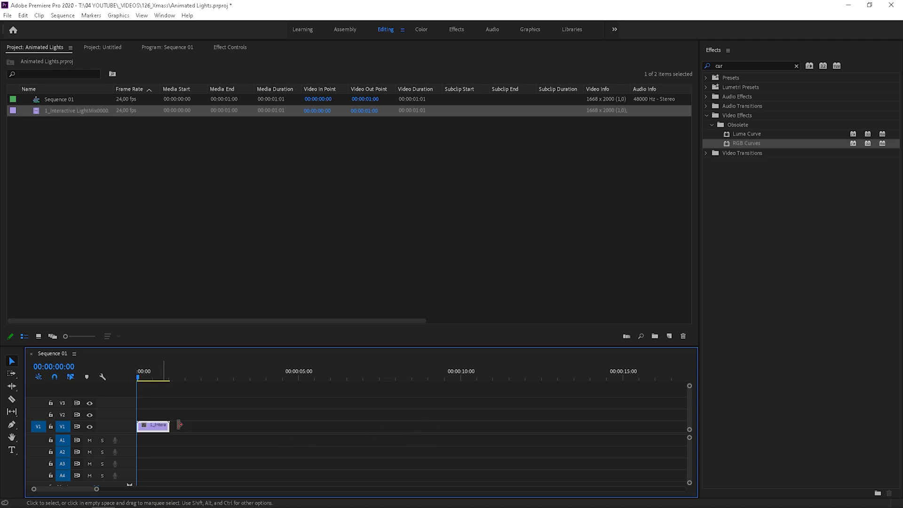
{"action": "left_click", "coordinate": [167, 47]}
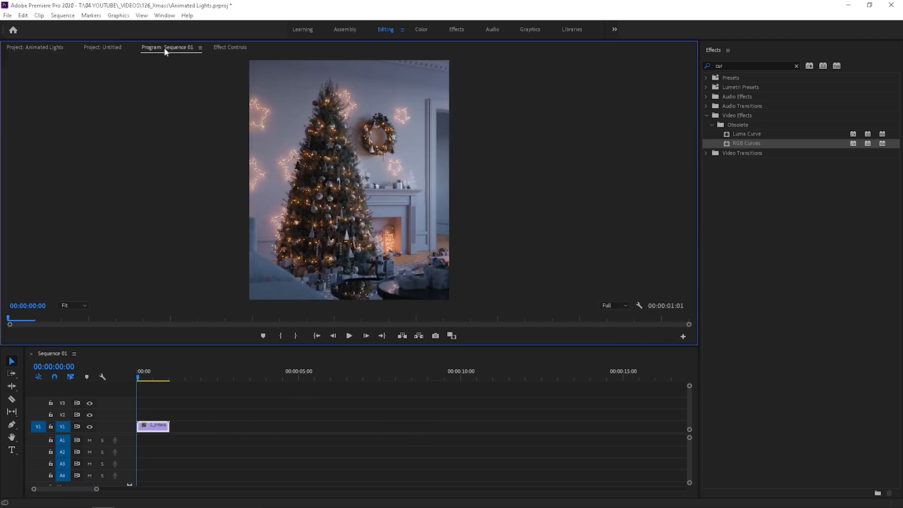